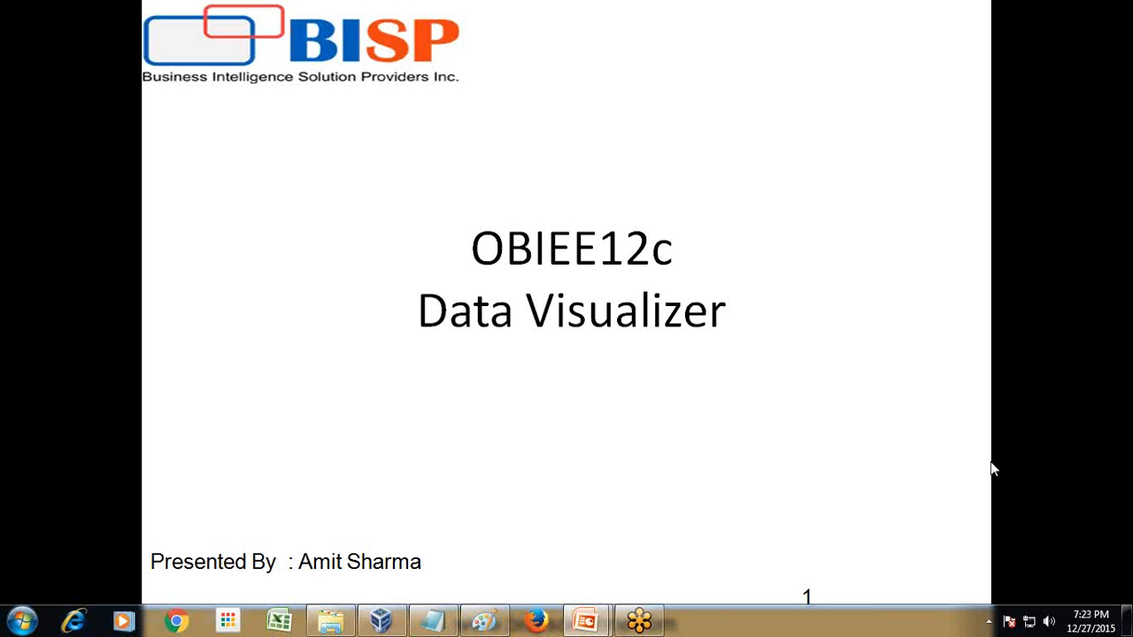
mouse_move(763, 294)
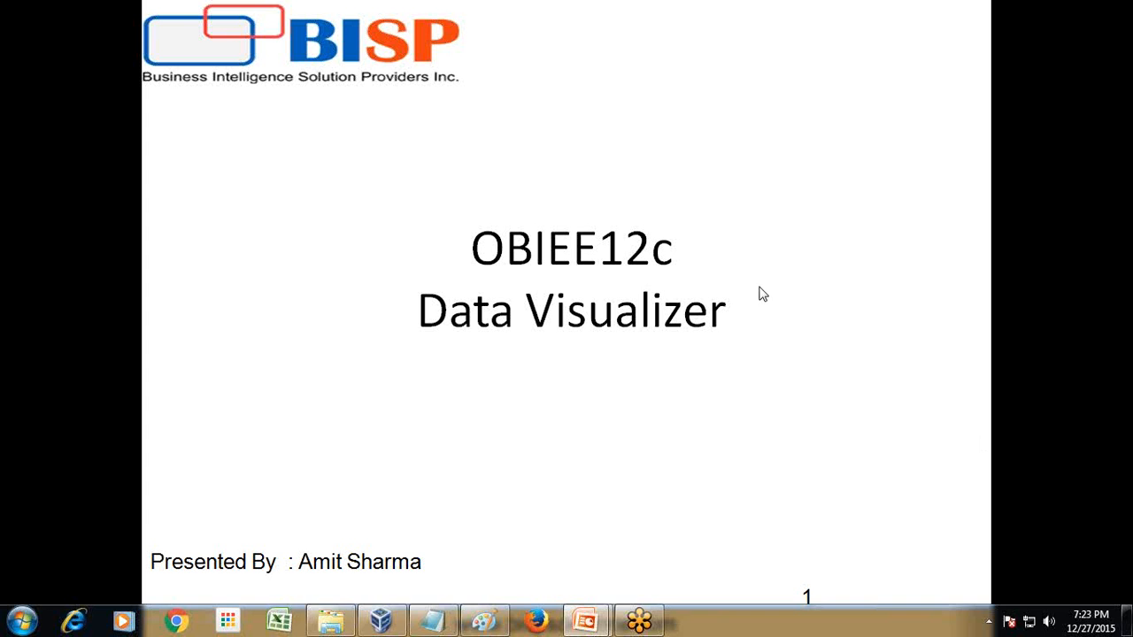
mouse_move(712, 285)
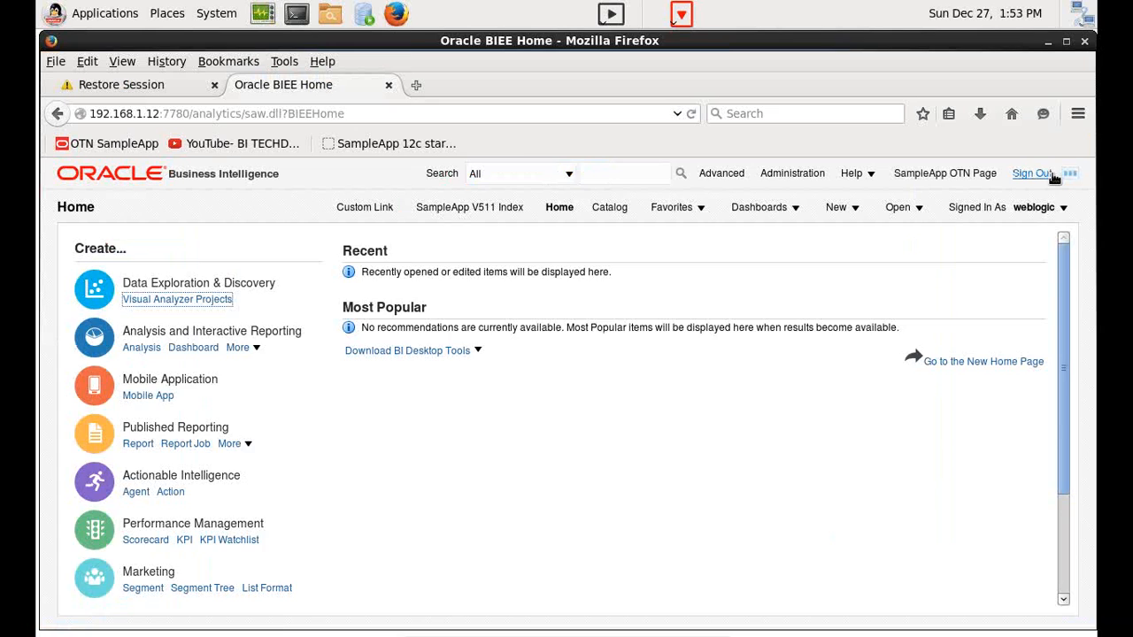
- Sign out of the BI server and sign back in as the weblogic user
left_click(1031, 173)
type("weblo")
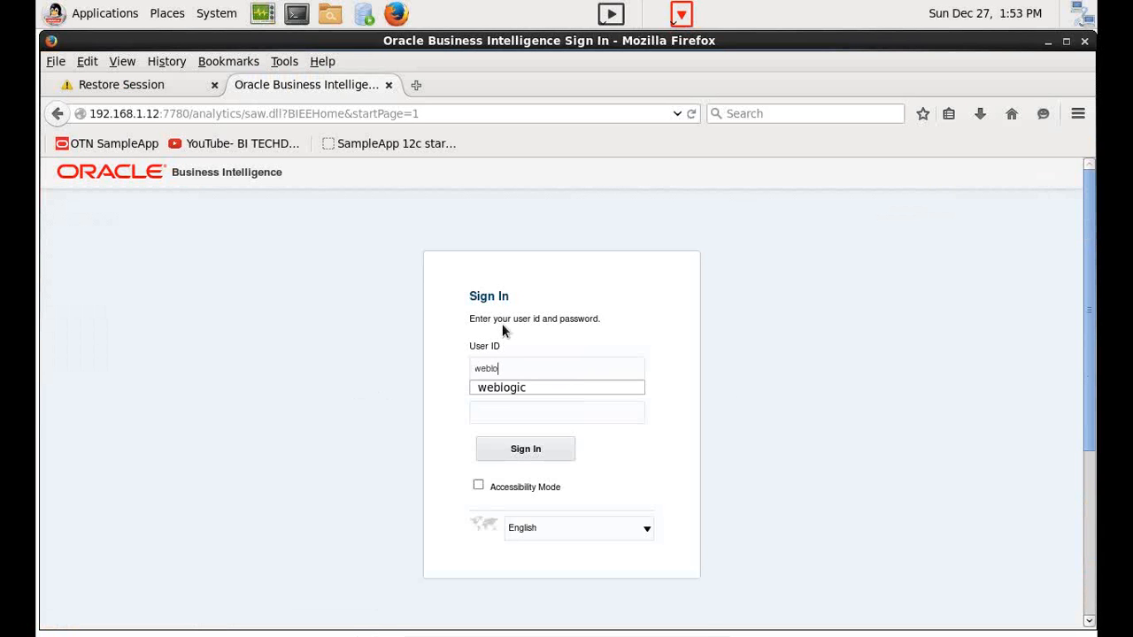
left_click(525, 449)
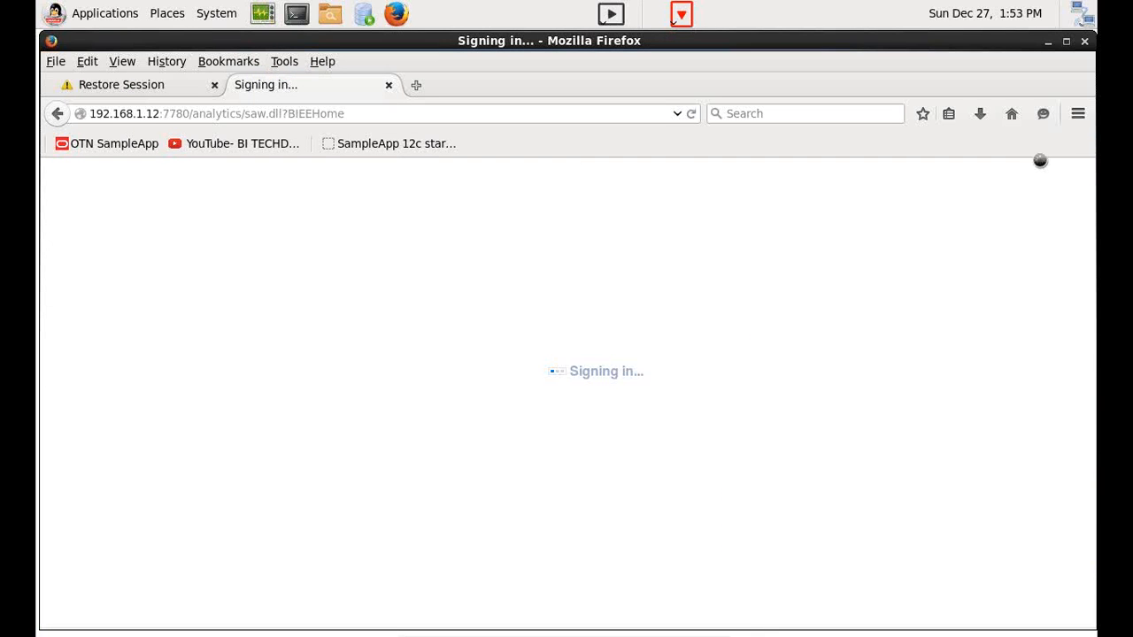
mouse_move(252, 322)
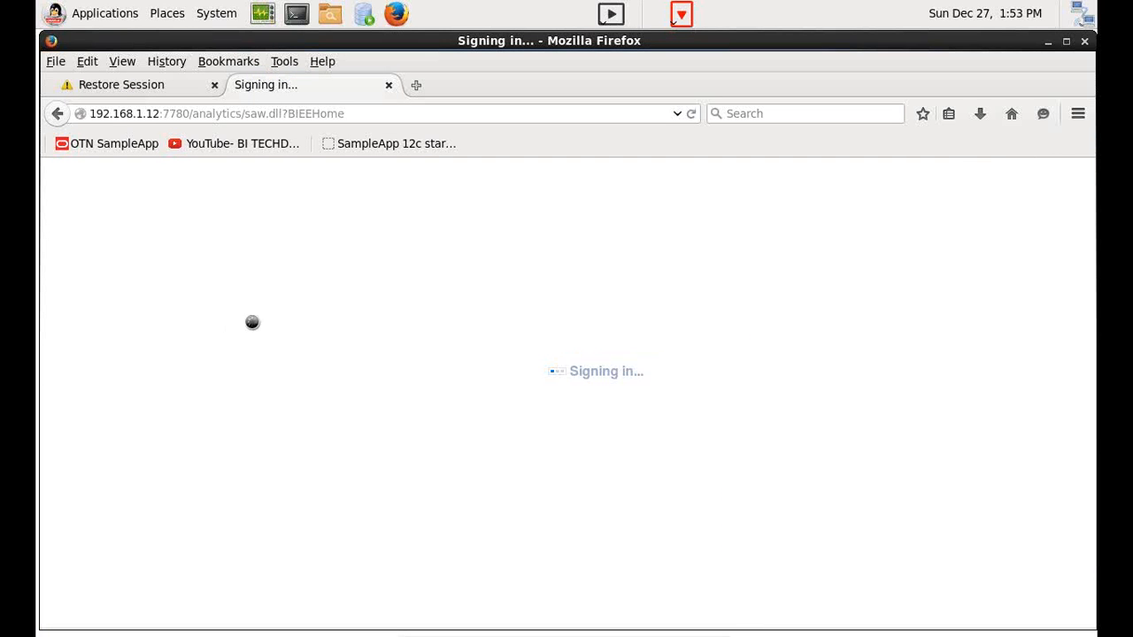
mouse_move(906, 280)
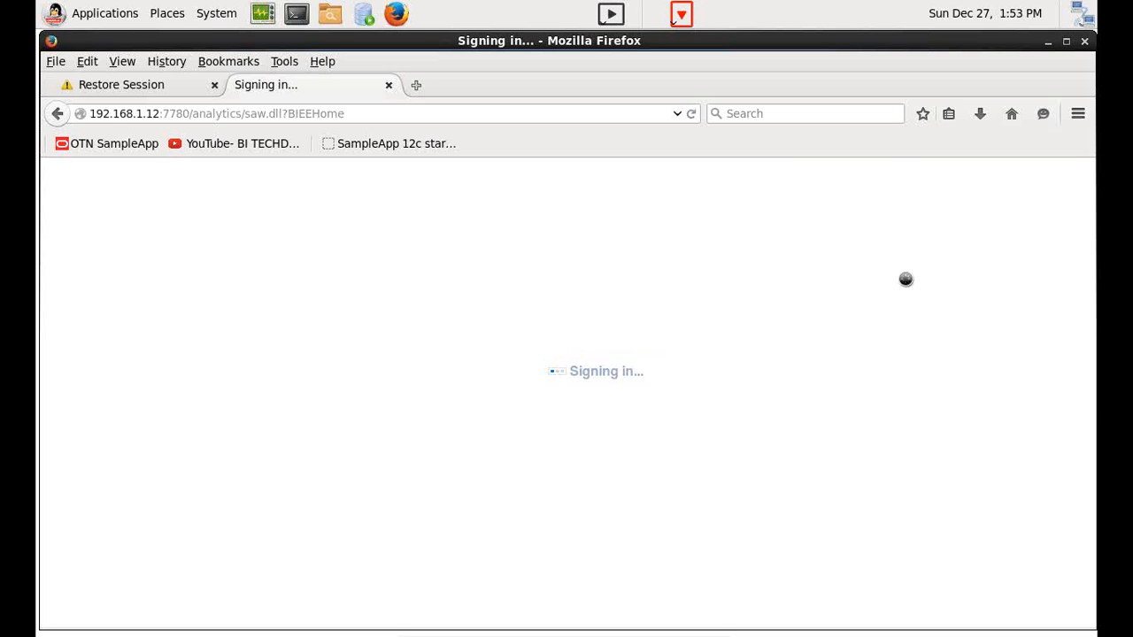
mouse_move(584, 235)
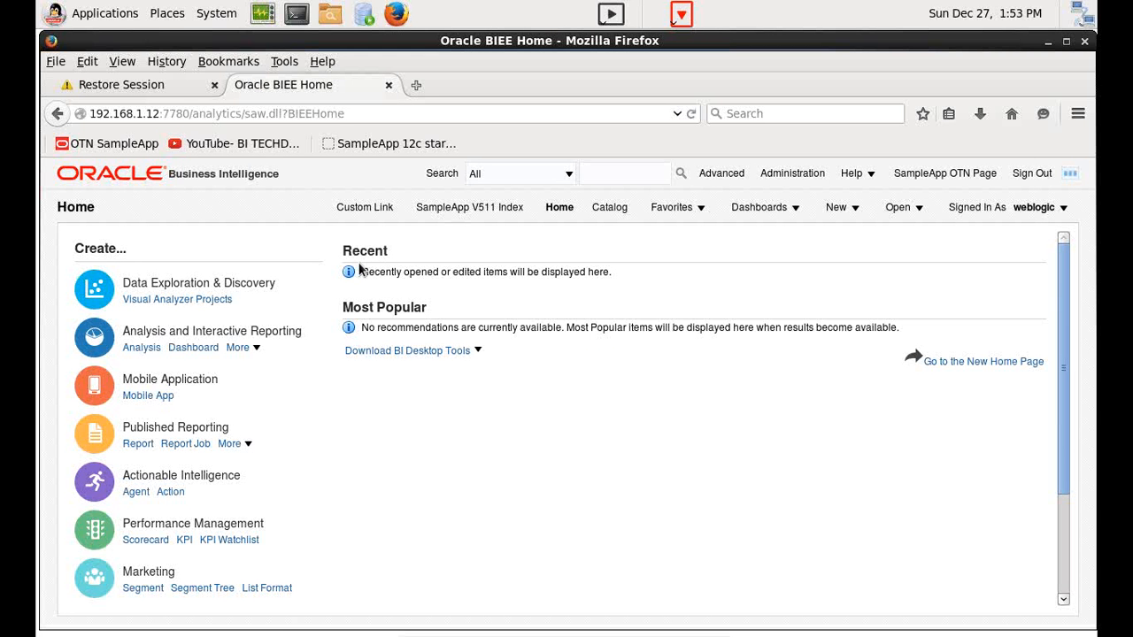
mouse_move(388, 265)
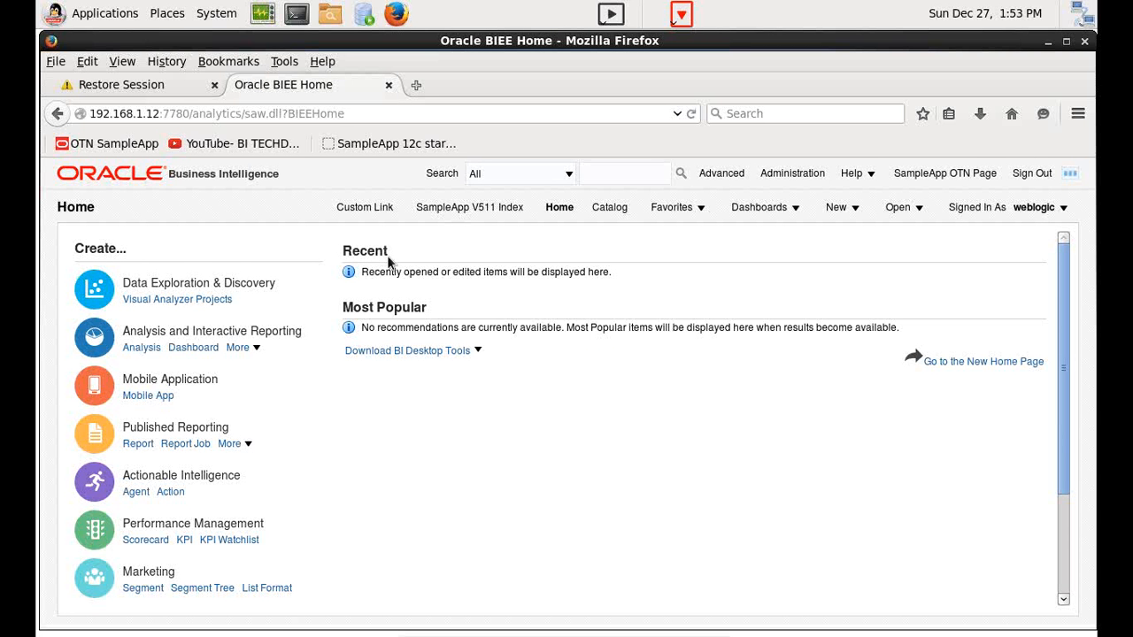
mouse_move(349, 131)
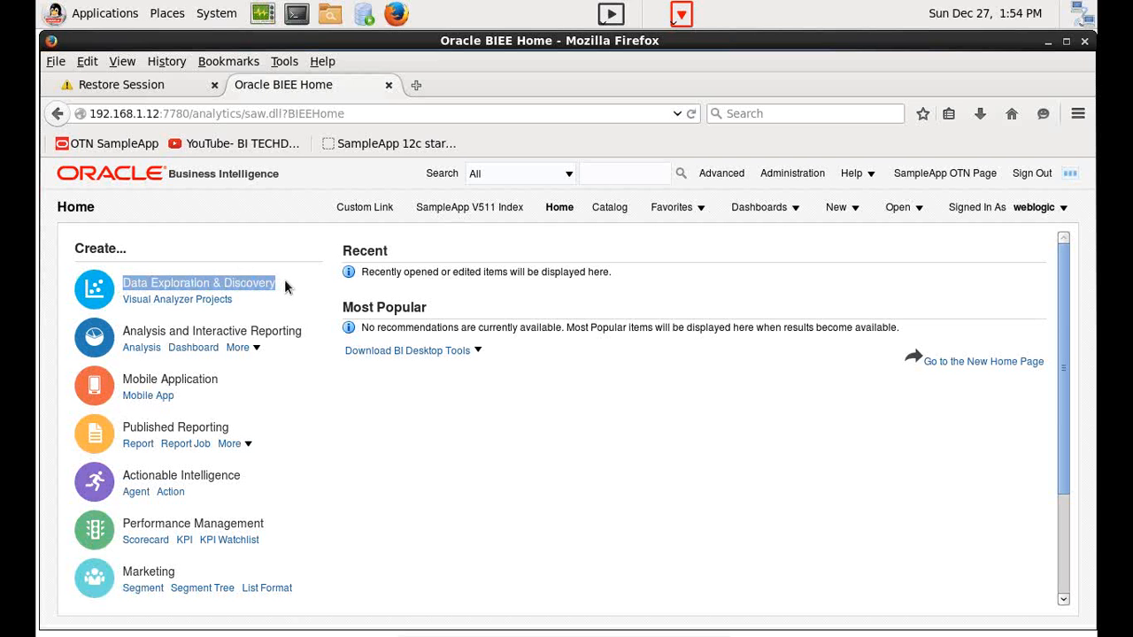
mouse_move(296, 352)
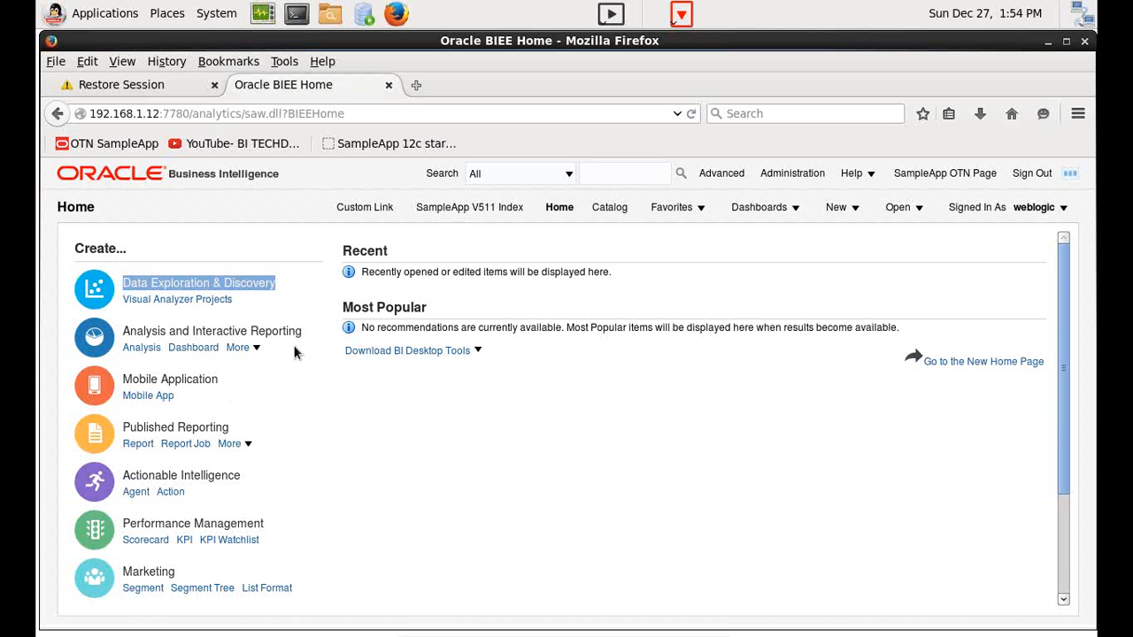
mouse_move(228, 408)
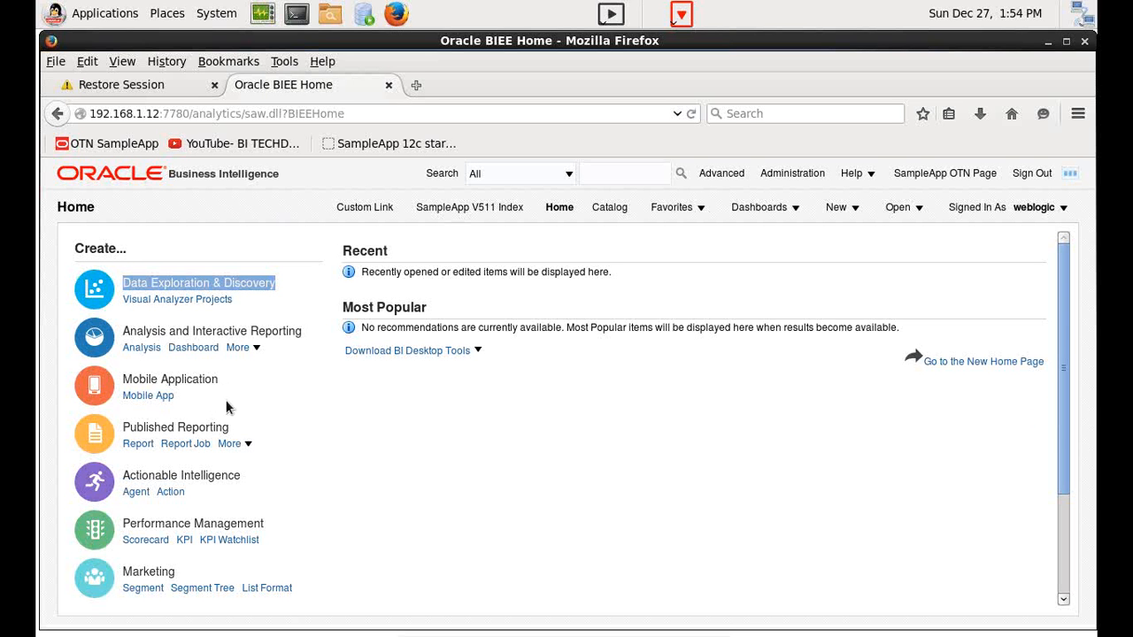
mouse_move(220, 475)
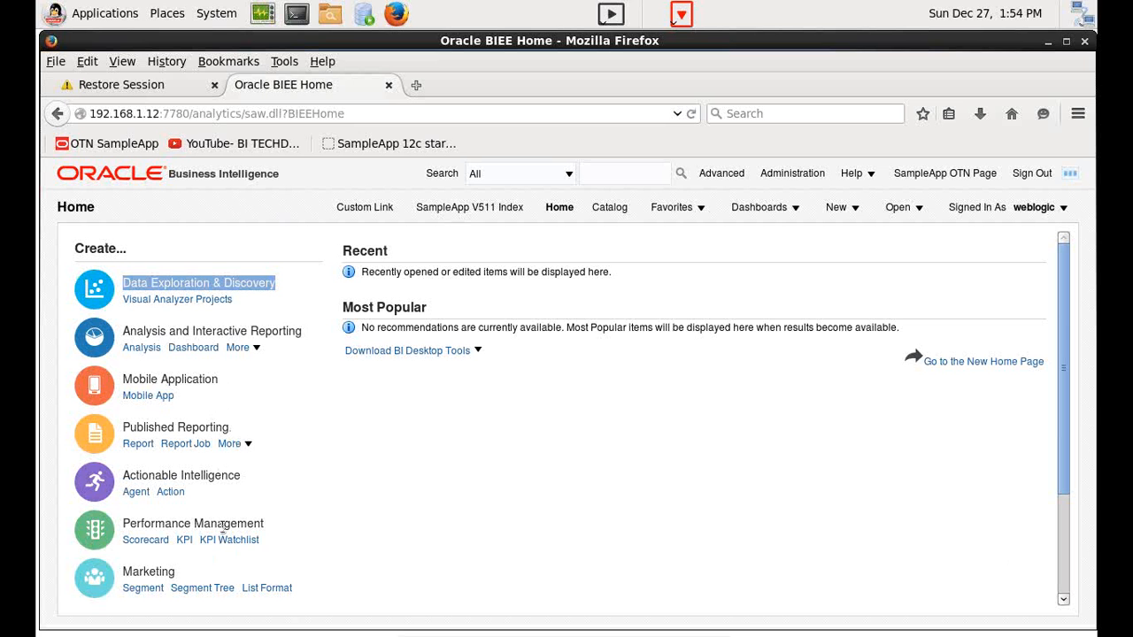
mouse_move(177, 564)
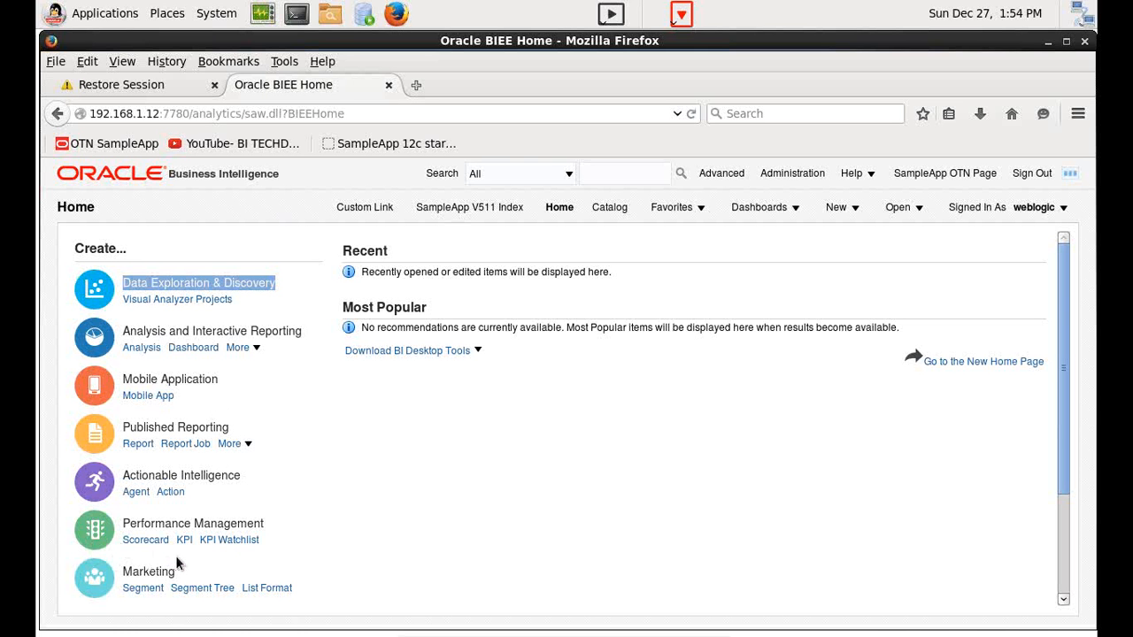
mouse_move(156, 570)
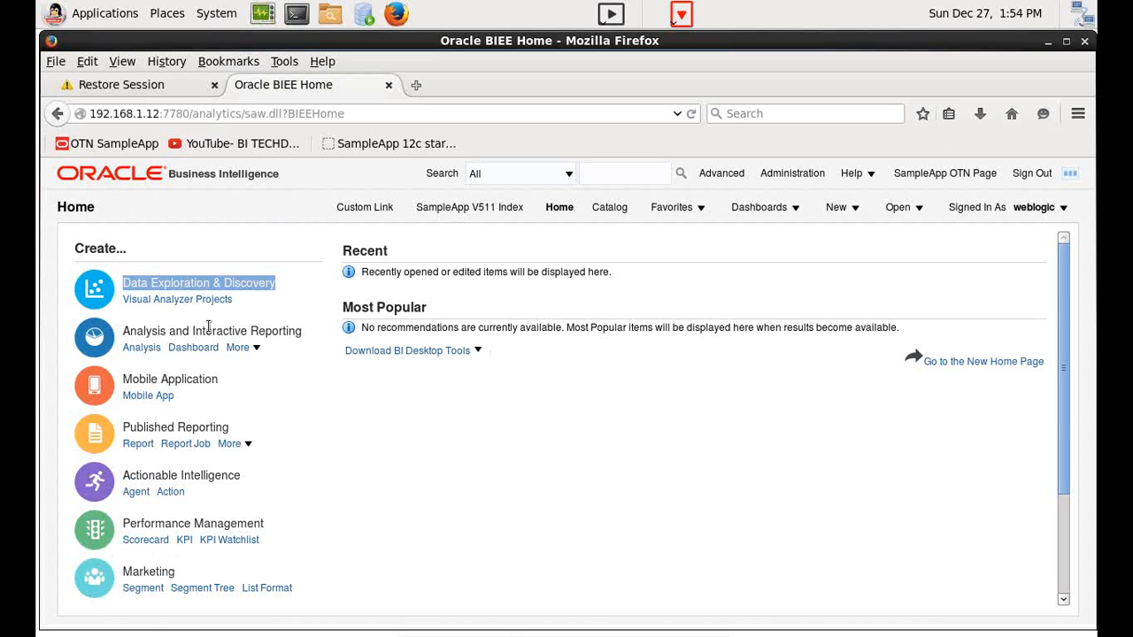
mouse_move(177, 299)
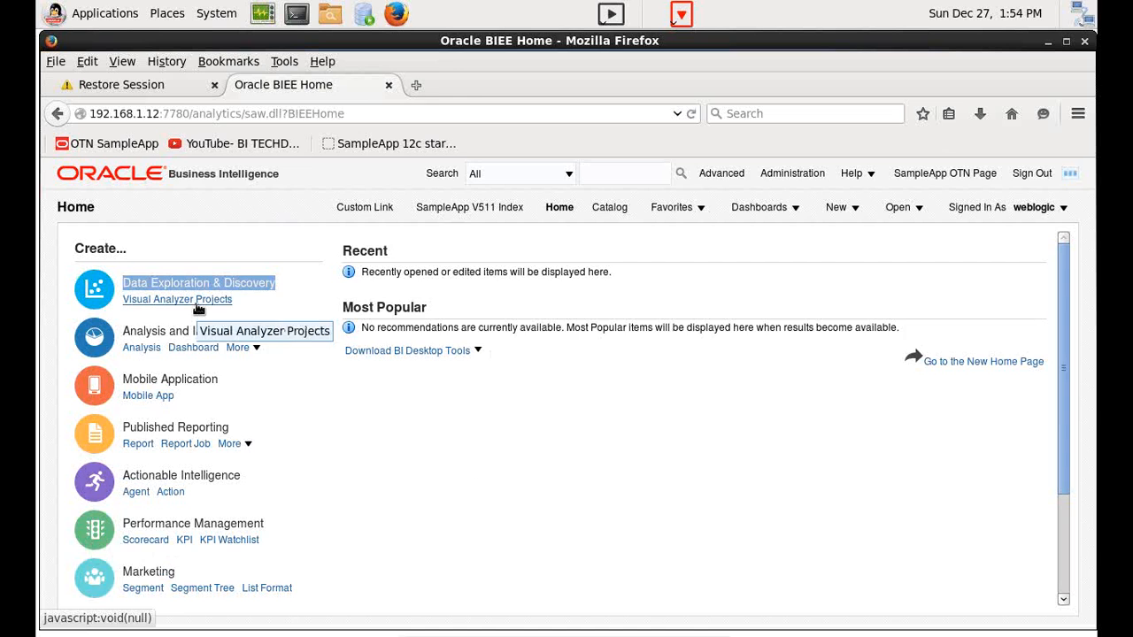
- Start a Visual Analyzer project and add the A - Sample Sales subject area after browsing Data Files
left_click(177, 300)
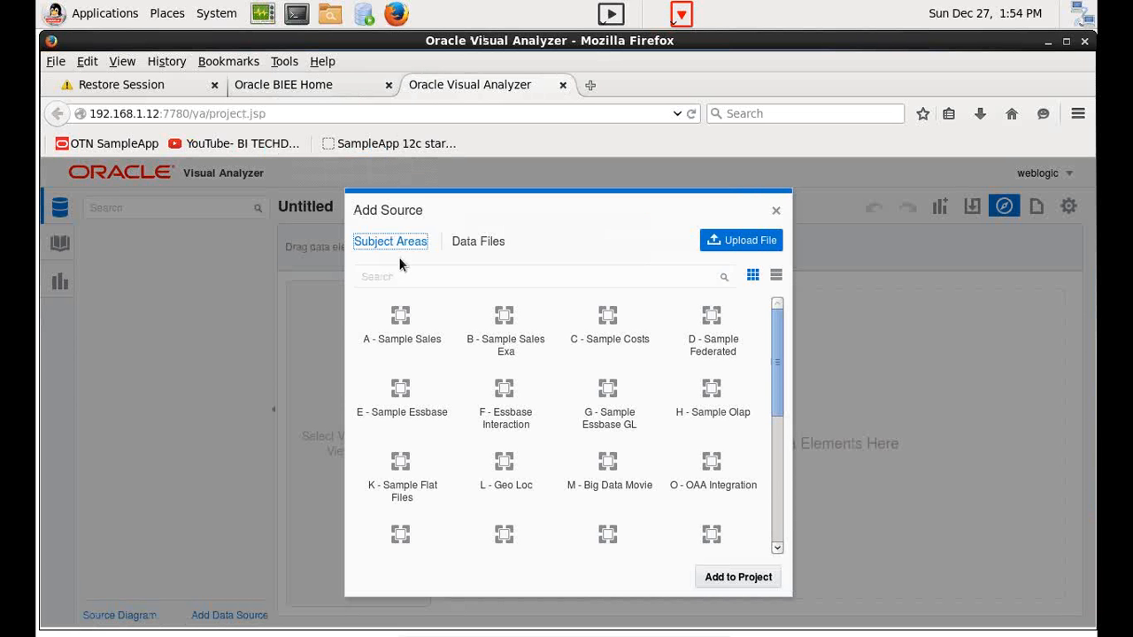
left_click(401, 316)
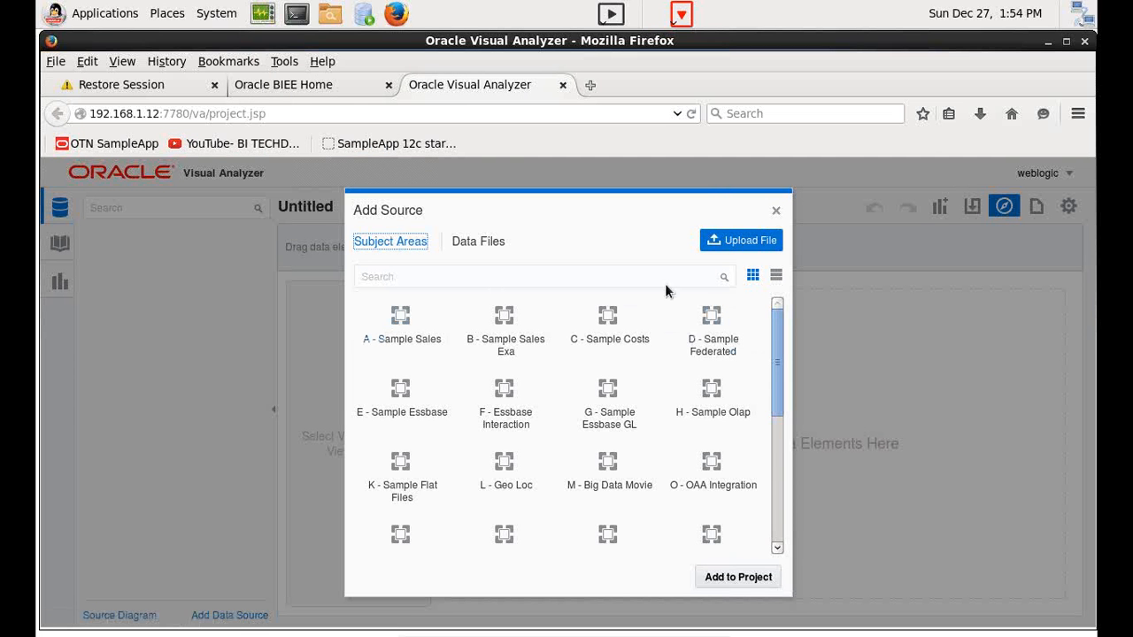
left_click(478, 241)
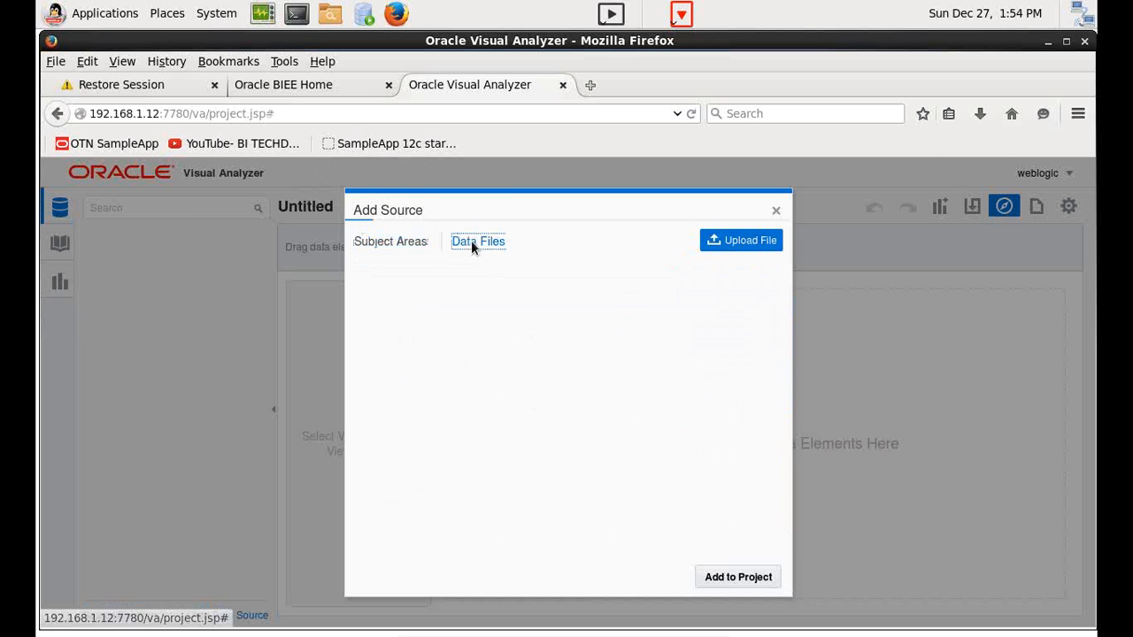
left_click(478, 241)
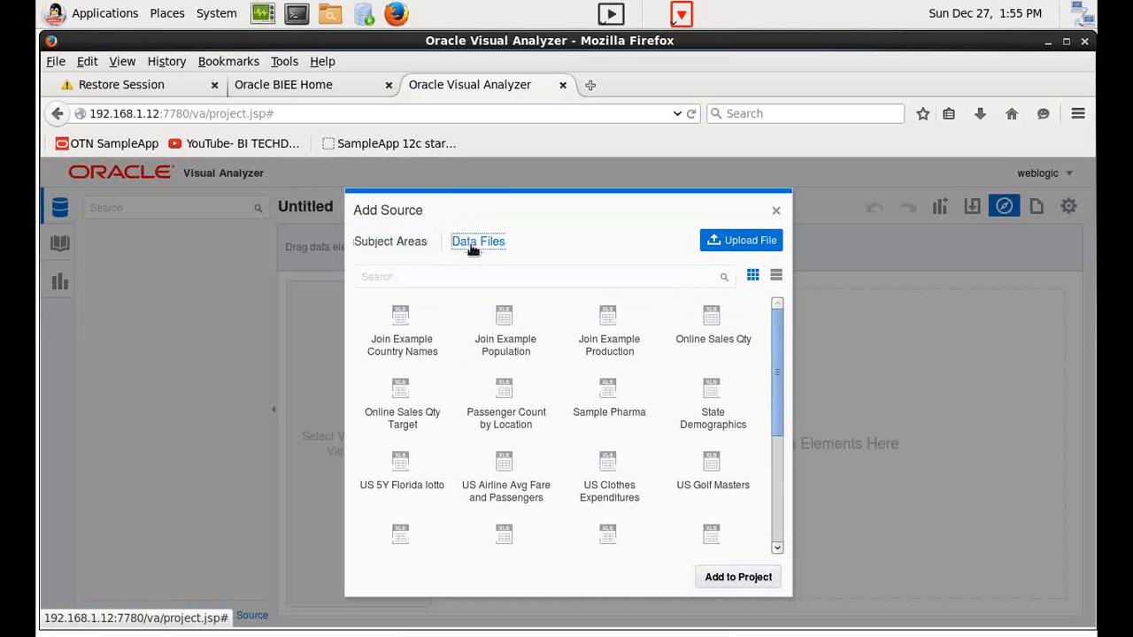
left_click(389, 241)
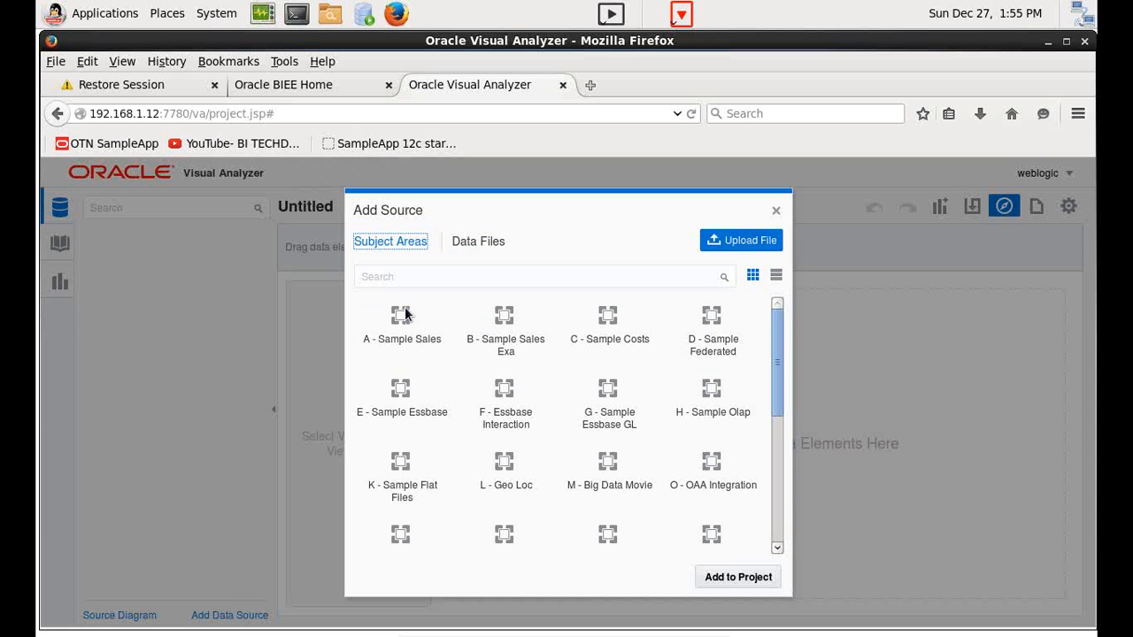
left_click(401, 316)
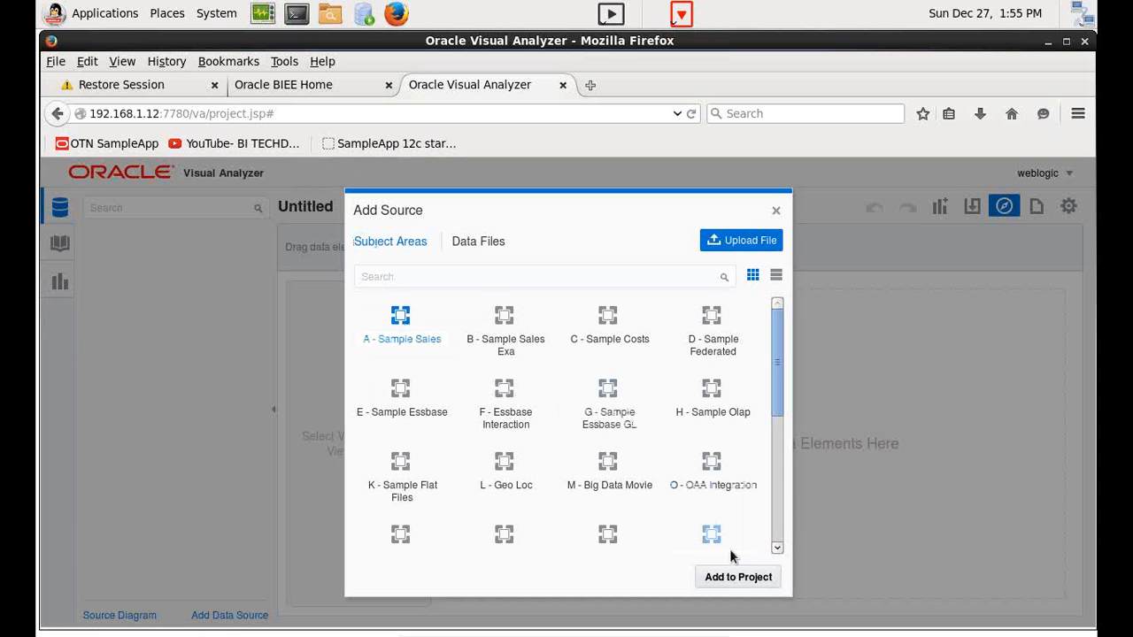
left_click(737, 577)
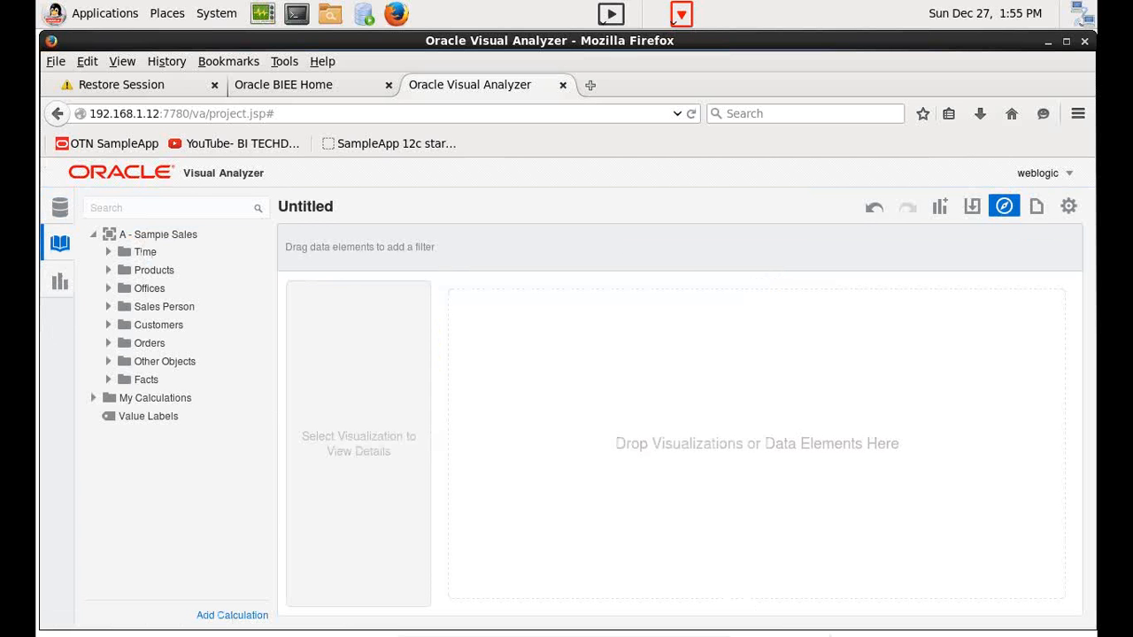
mouse_move(686, 453)
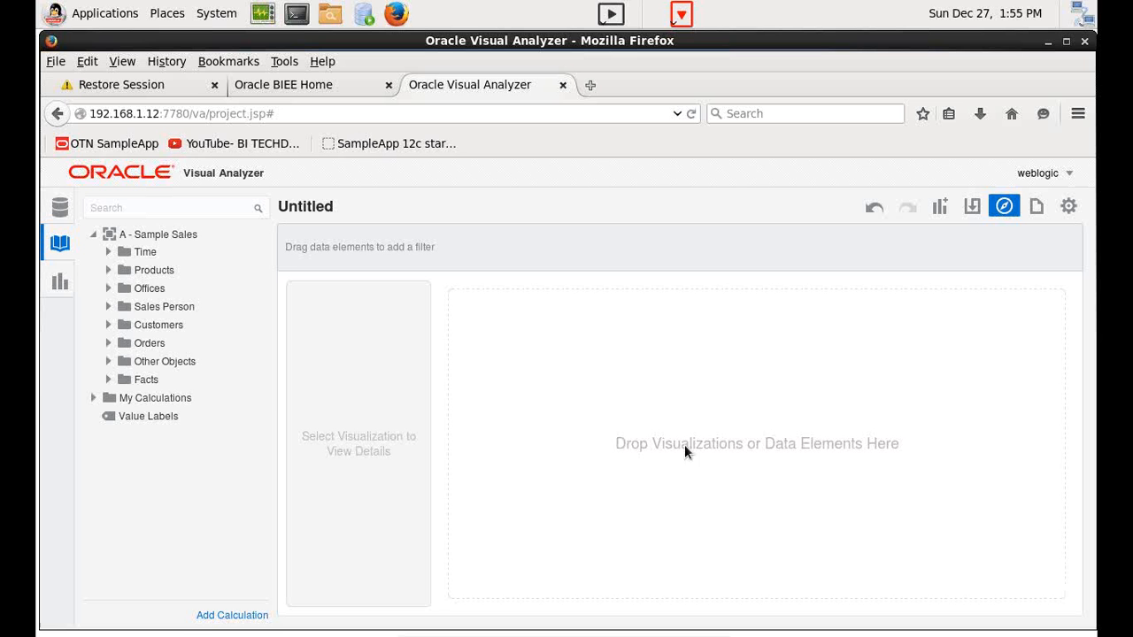
mouse_move(382, 447)
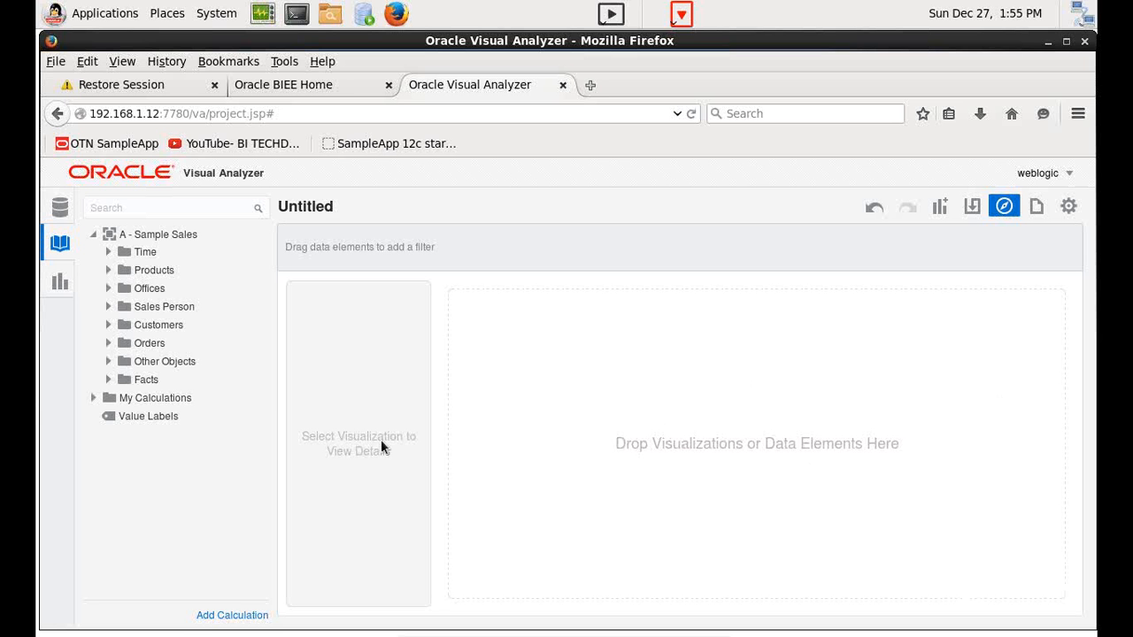
- Toggle the data panel between Data Sources and Data Elements, ending on A - Sample Sales folders
left_click(59, 207)
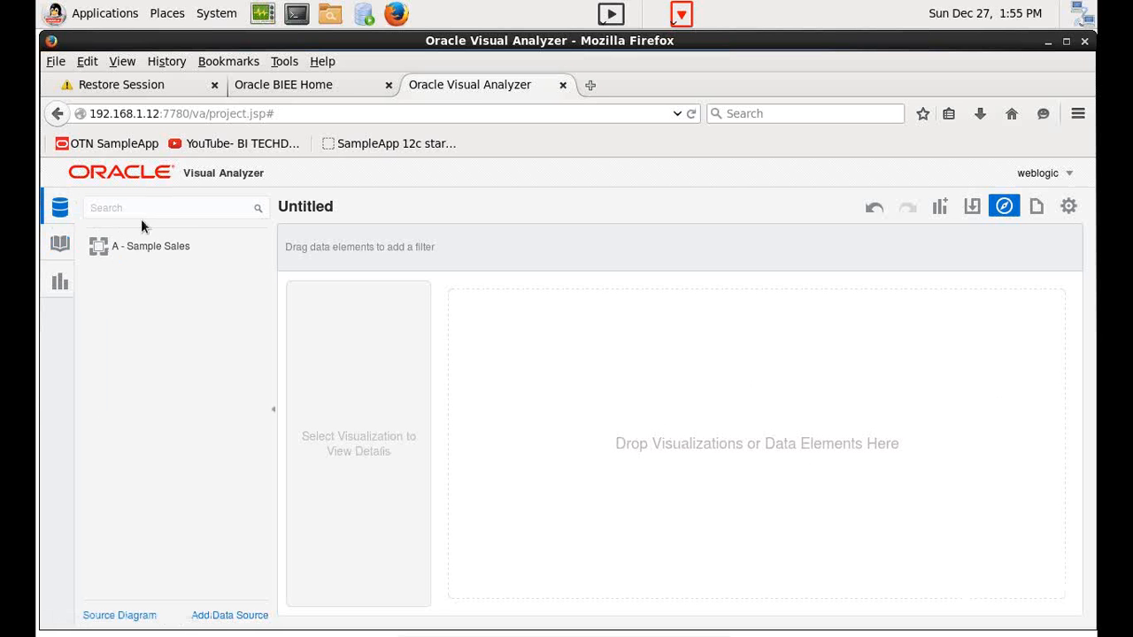
mouse_move(139, 319)
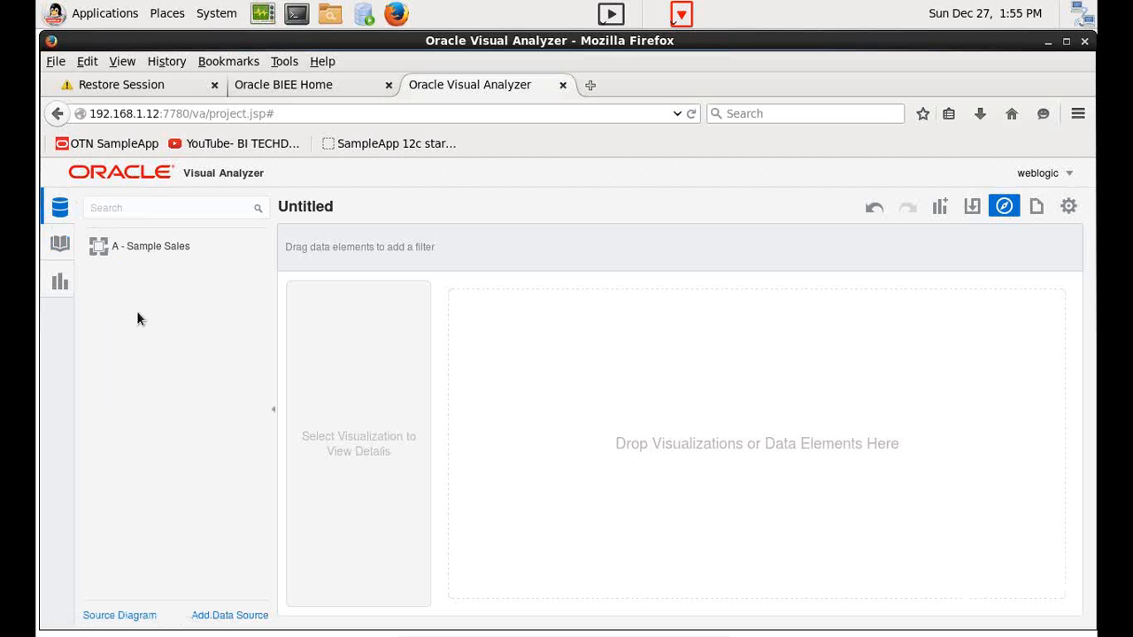
left_click(59, 243)
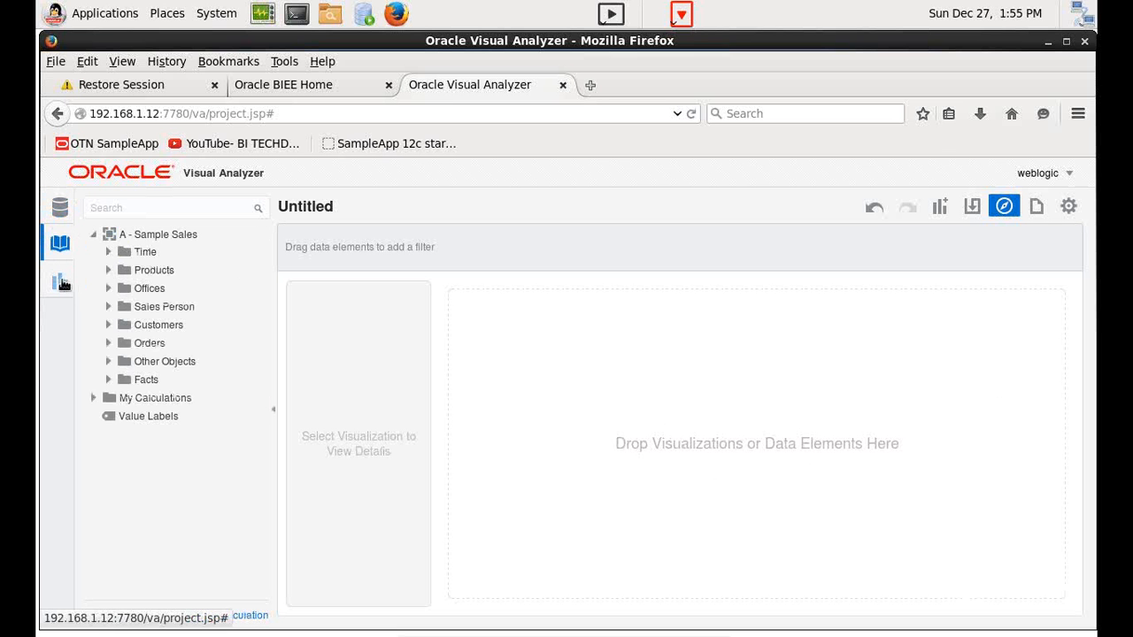
left_click(59, 207)
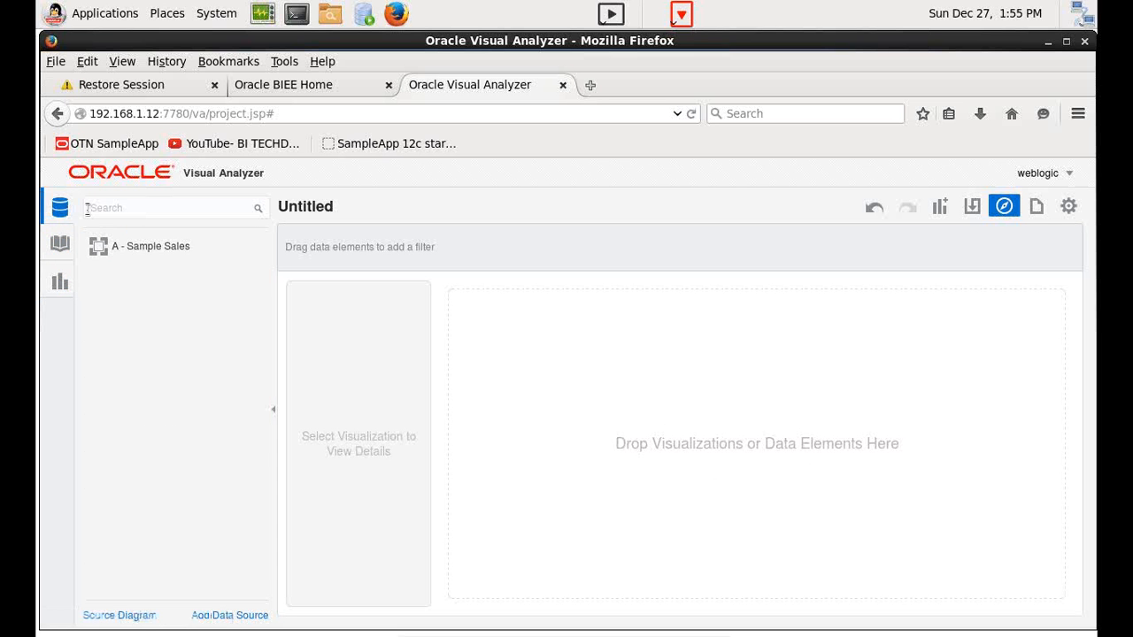
left_click(59, 243)
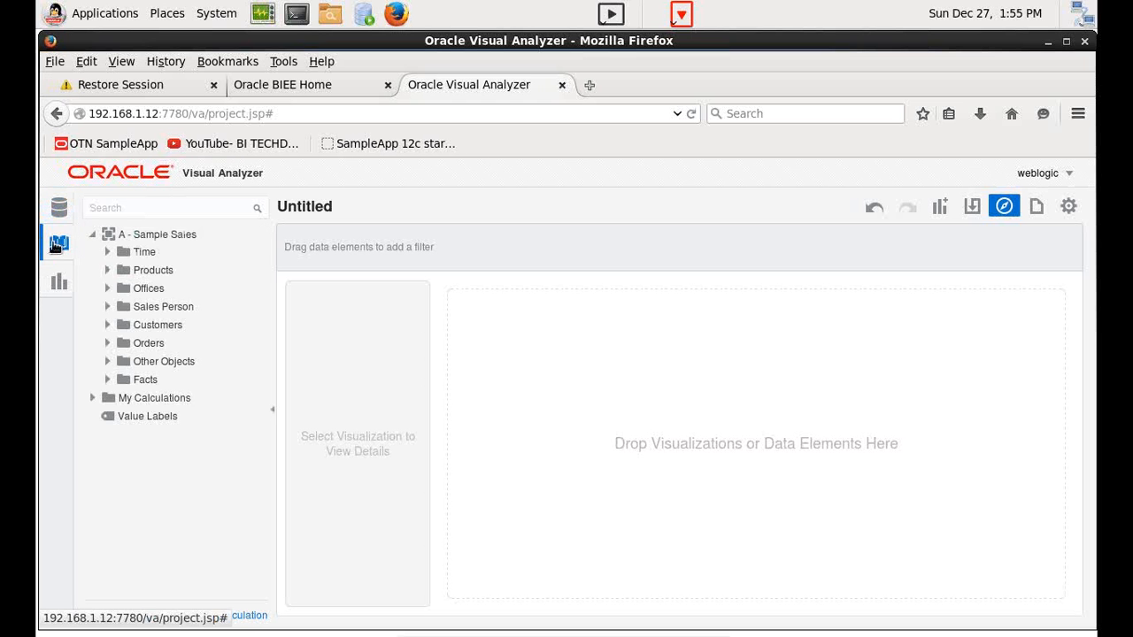
left_click(149, 344)
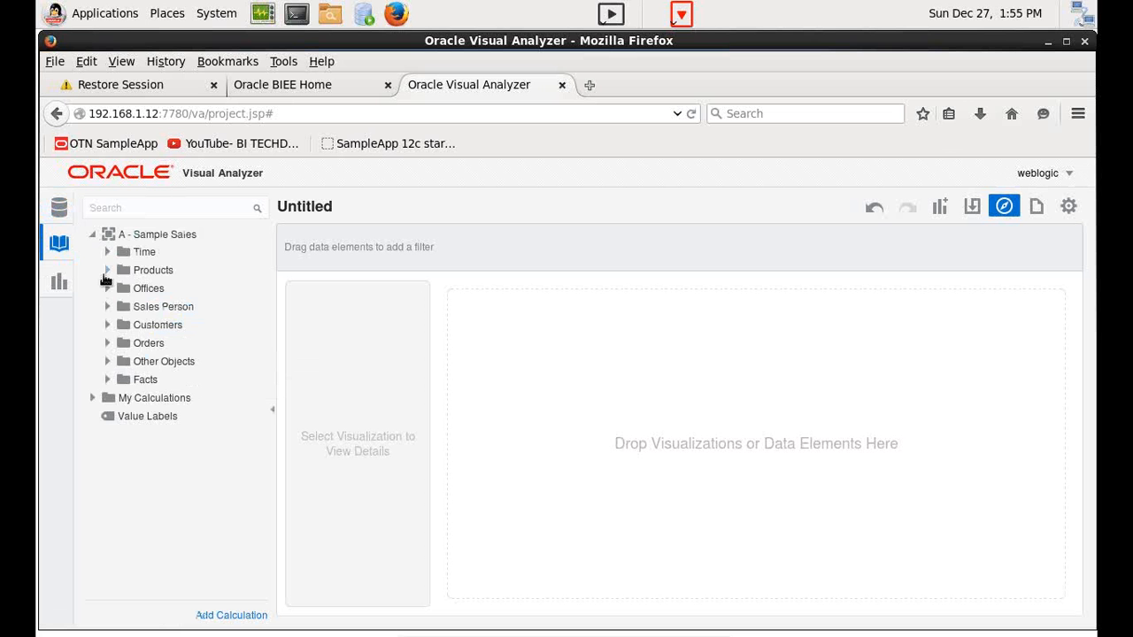
- Create Pivot 1 with P3 LOB and P4 Brand as row levels from Products
left_click(107, 270)
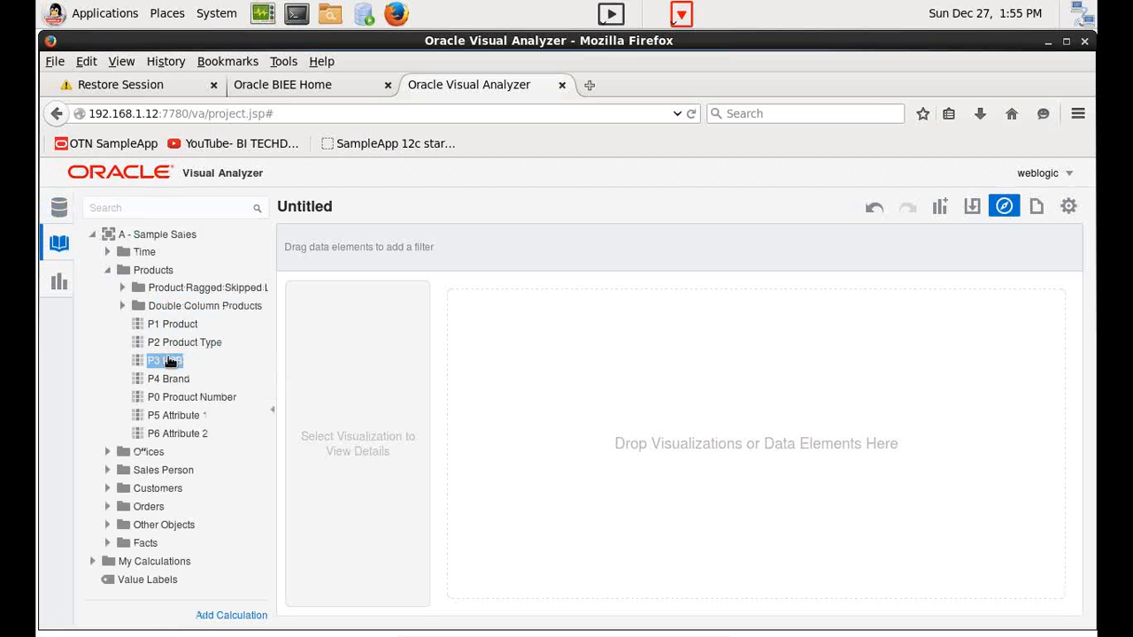
left_click_drag(164, 361, 642, 389)
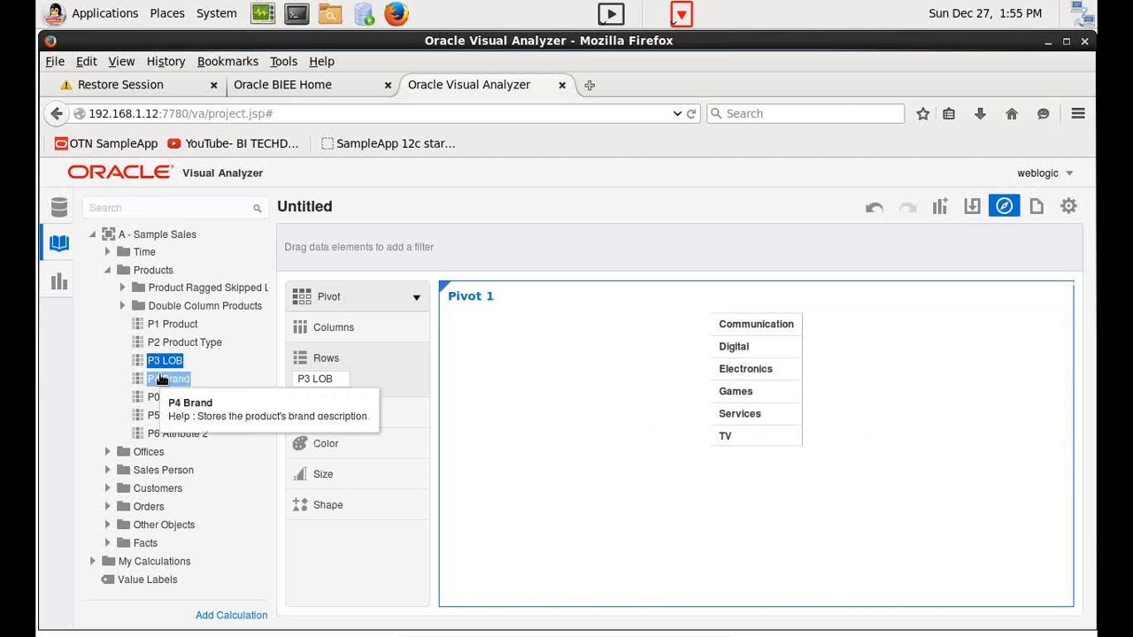
left_click_drag(168, 378, 704, 382)
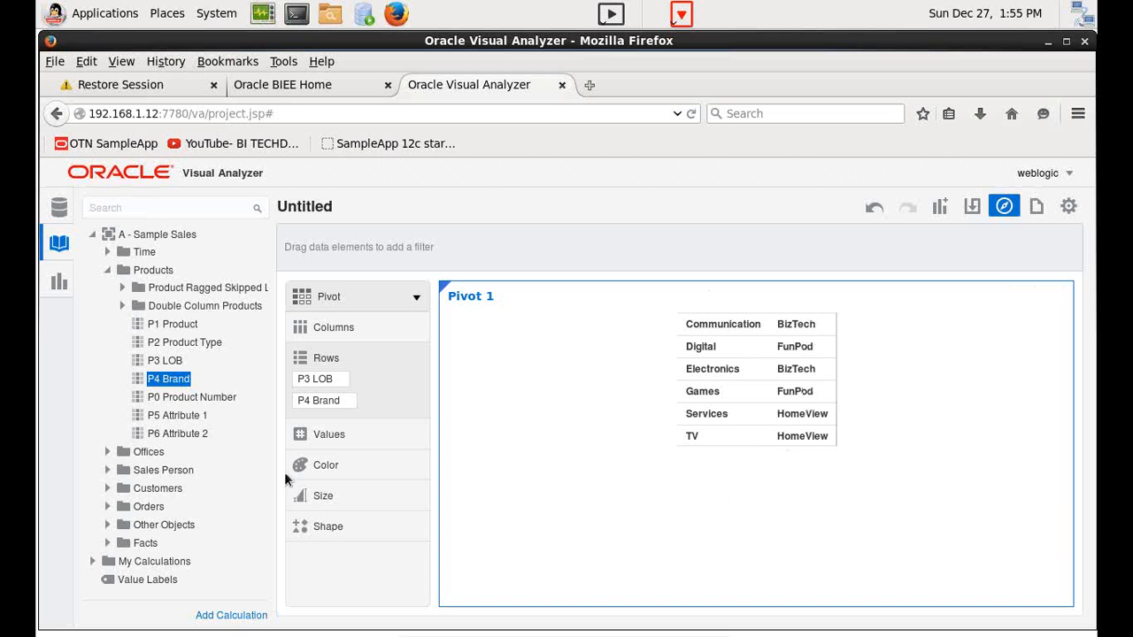
left_click(108, 270)
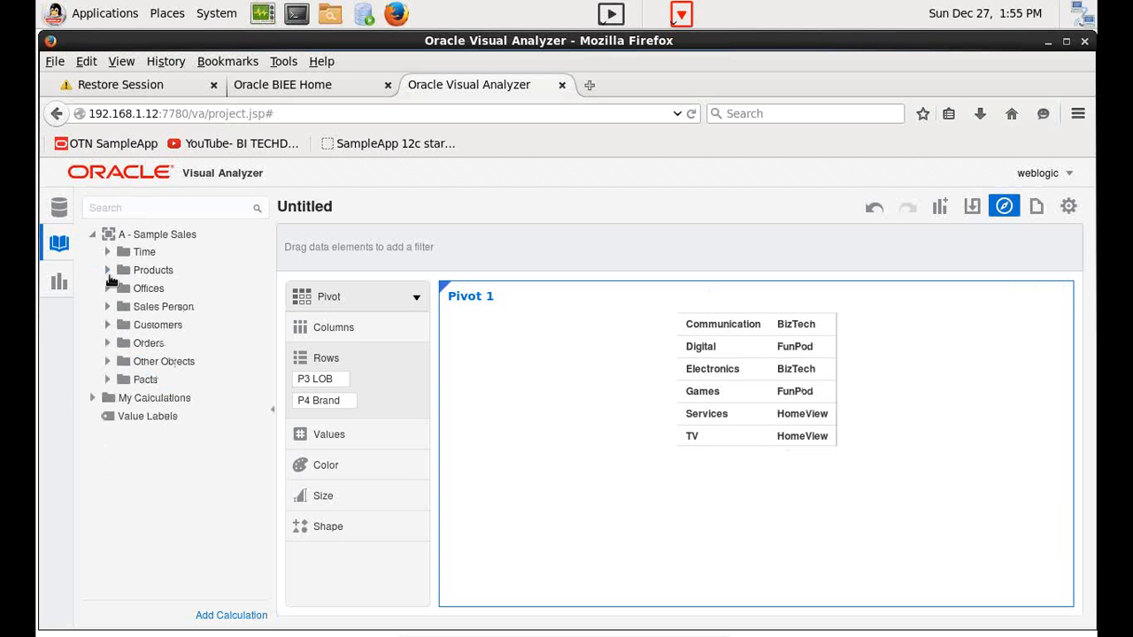
- Drop 1- Revenue from Facts > Base Facts into the pivot's Values
left_click(108, 379)
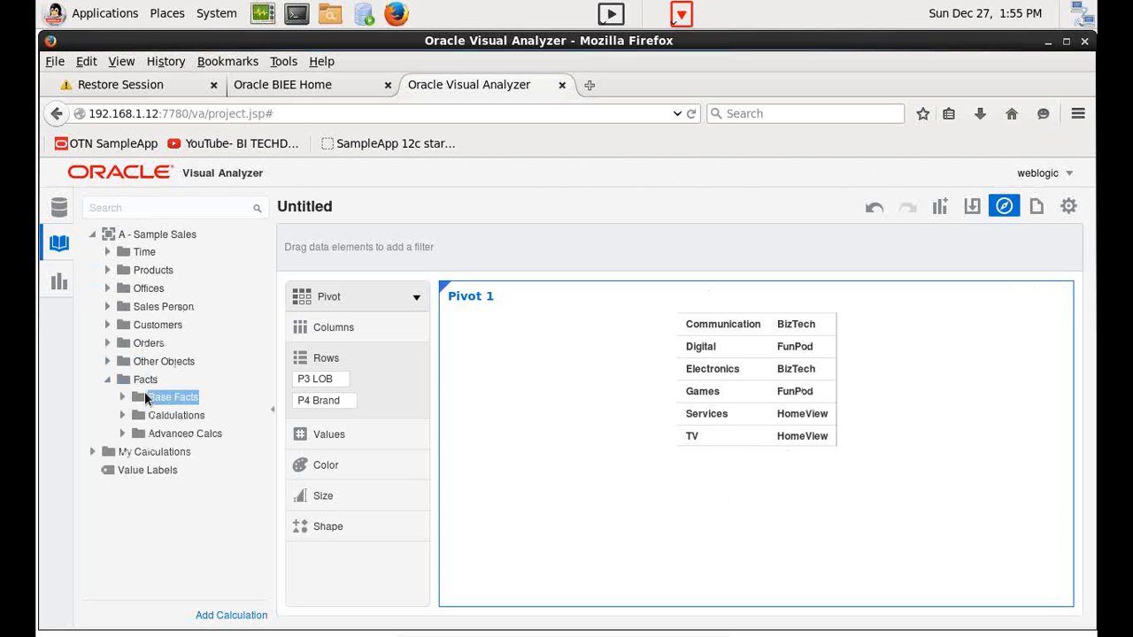
left_click(173, 397)
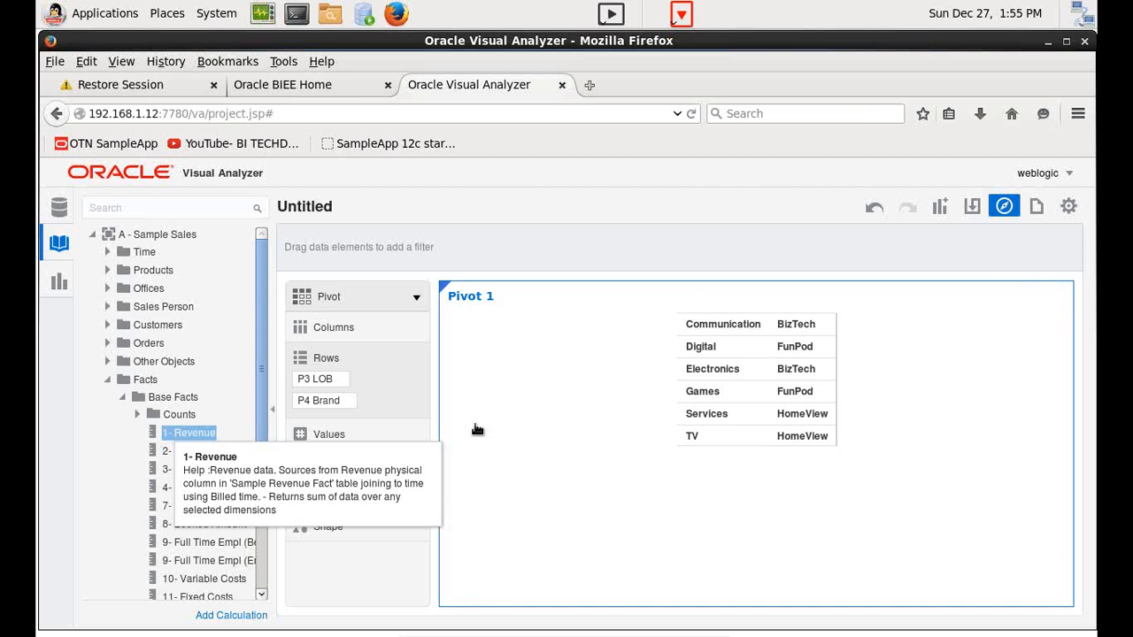
left_click_drag(189, 433, 677, 461)
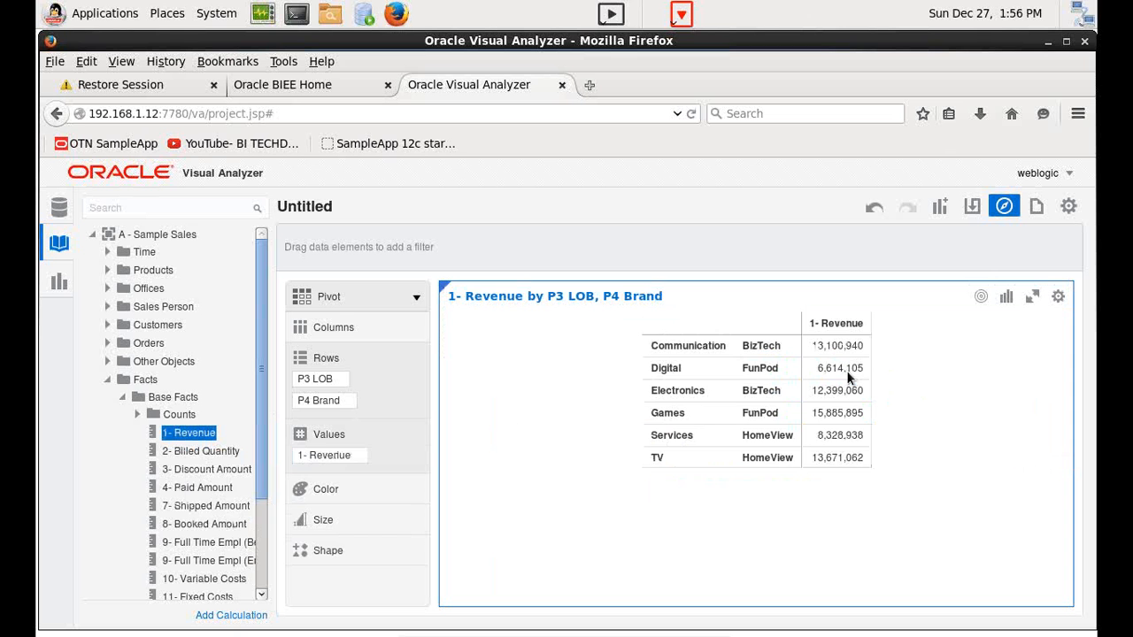
mouse_move(846, 380)
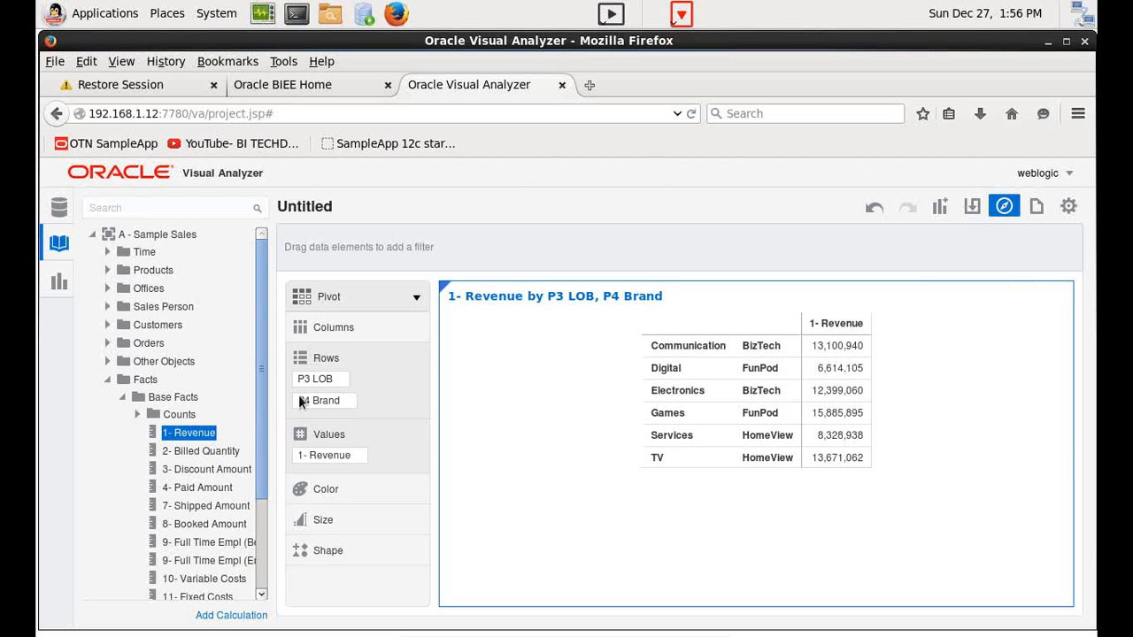
left_click(144, 378)
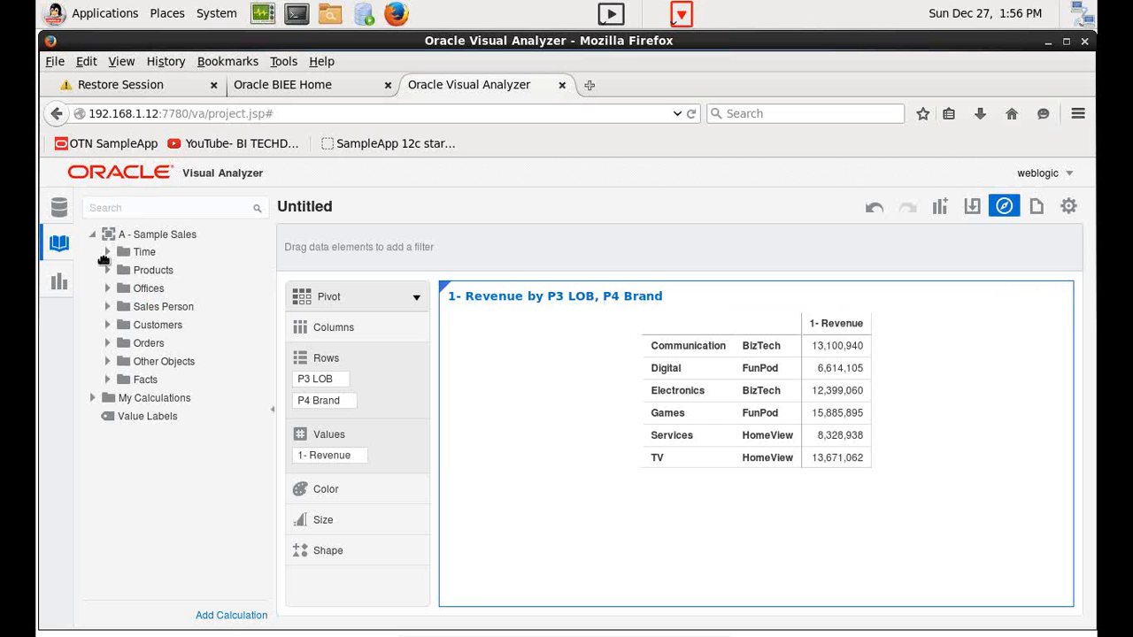
- Place T05 Per Name Year from Time into the pivot's Columns
left_click(123, 252)
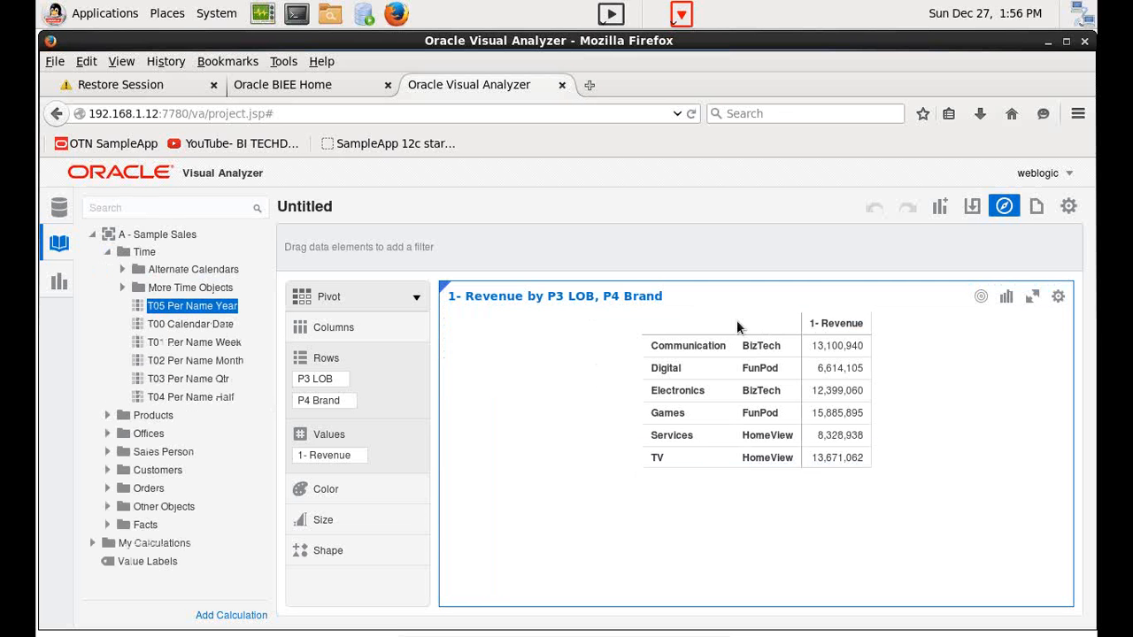
left_click_drag(192, 305, 345, 348)
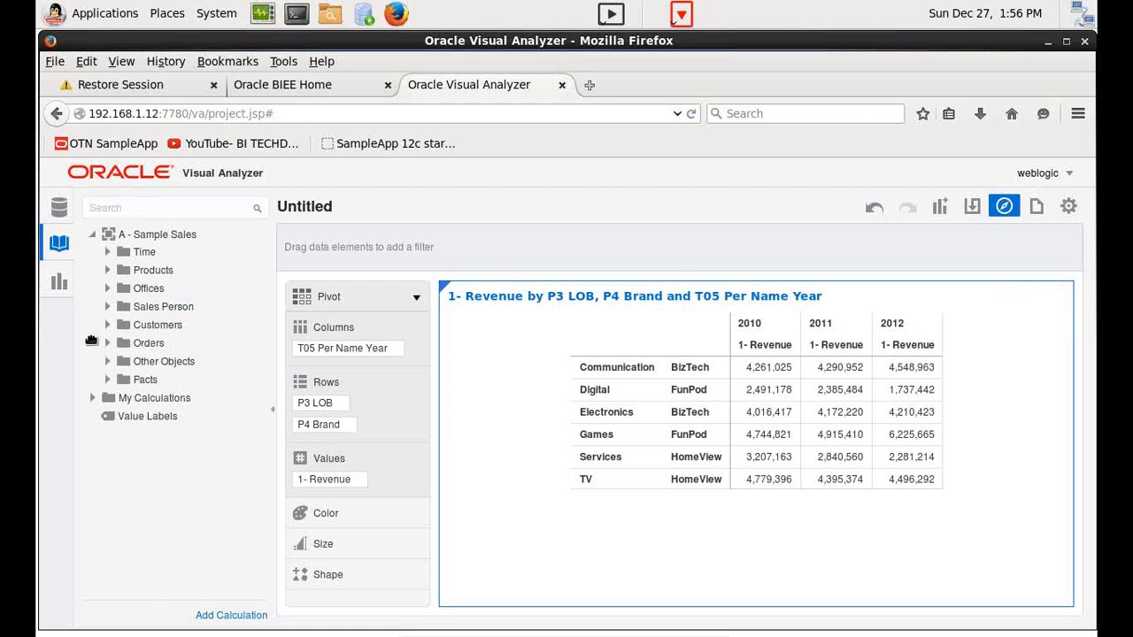
- Reopen the Facts folder to use 1- Revenue as the pivot's blue colour scale
left_click(108, 379)
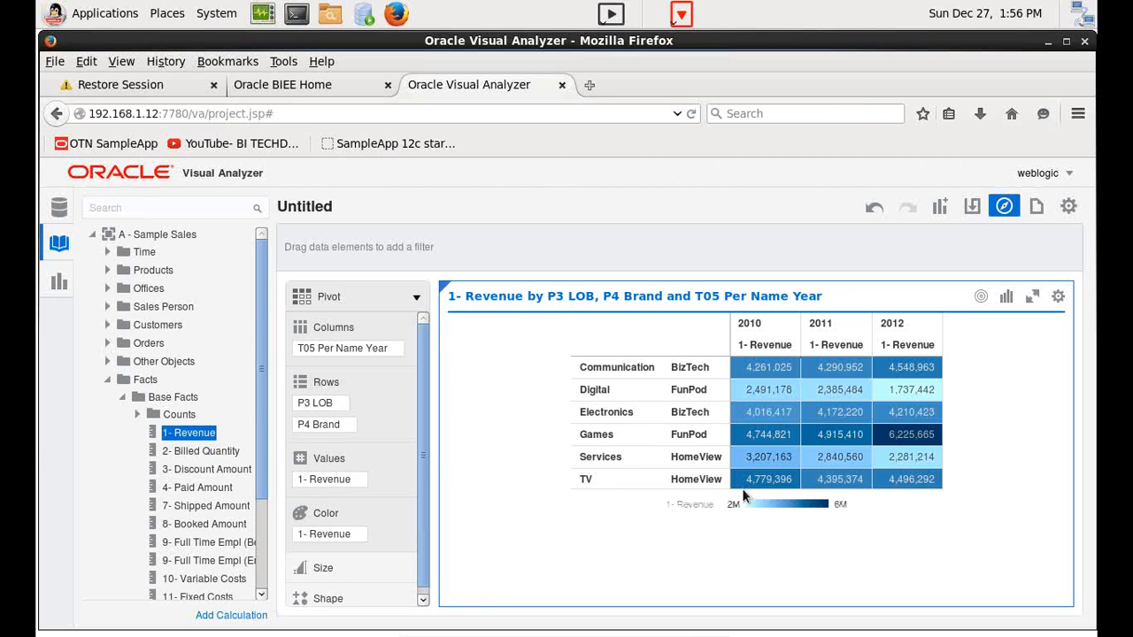
mouse_move(805, 524)
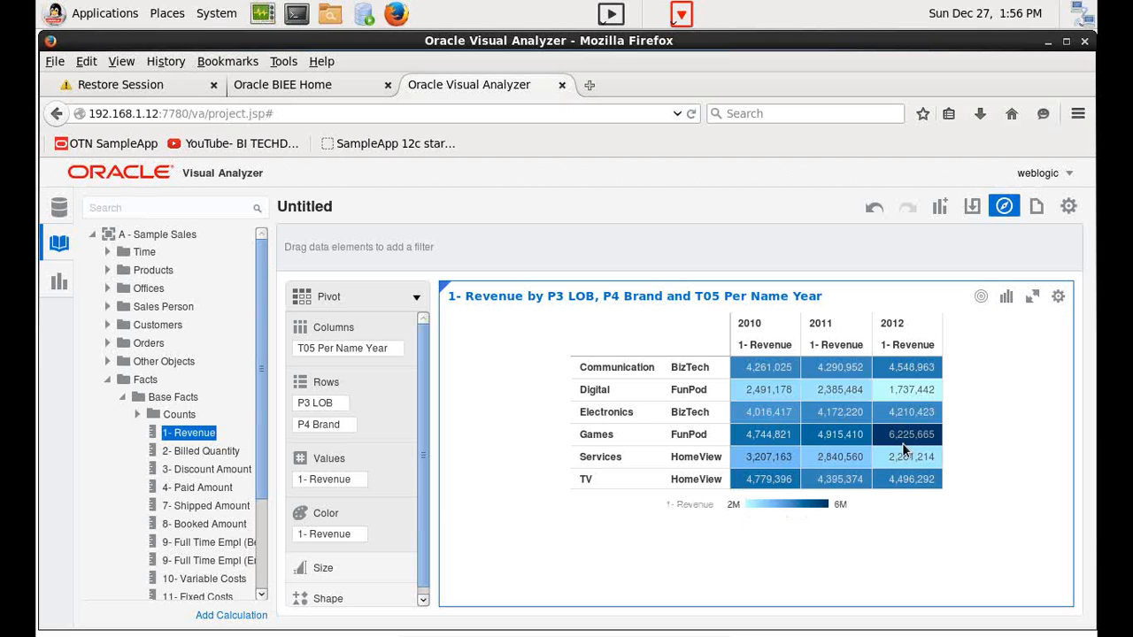
mouse_move(927, 460)
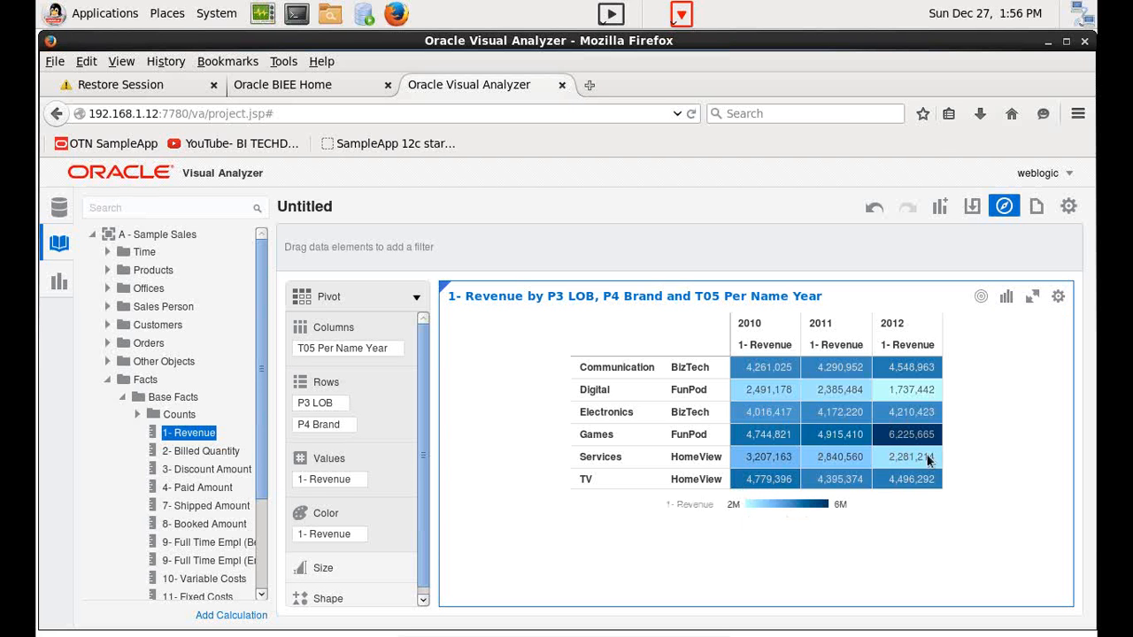
mouse_move(936, 431)
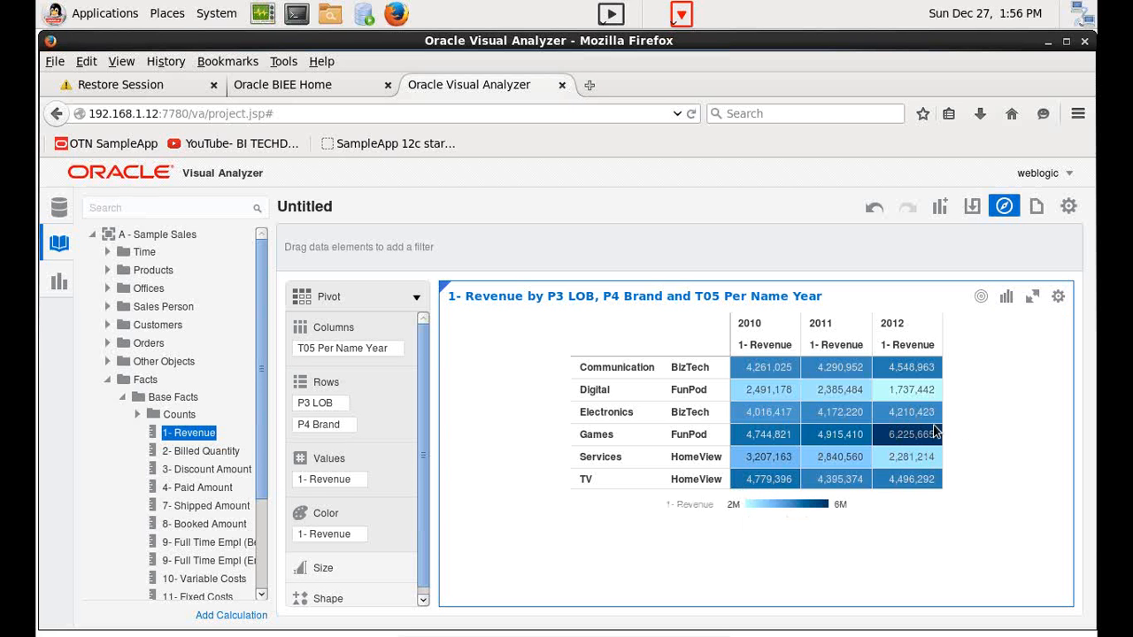
mouse_move(773, 389)
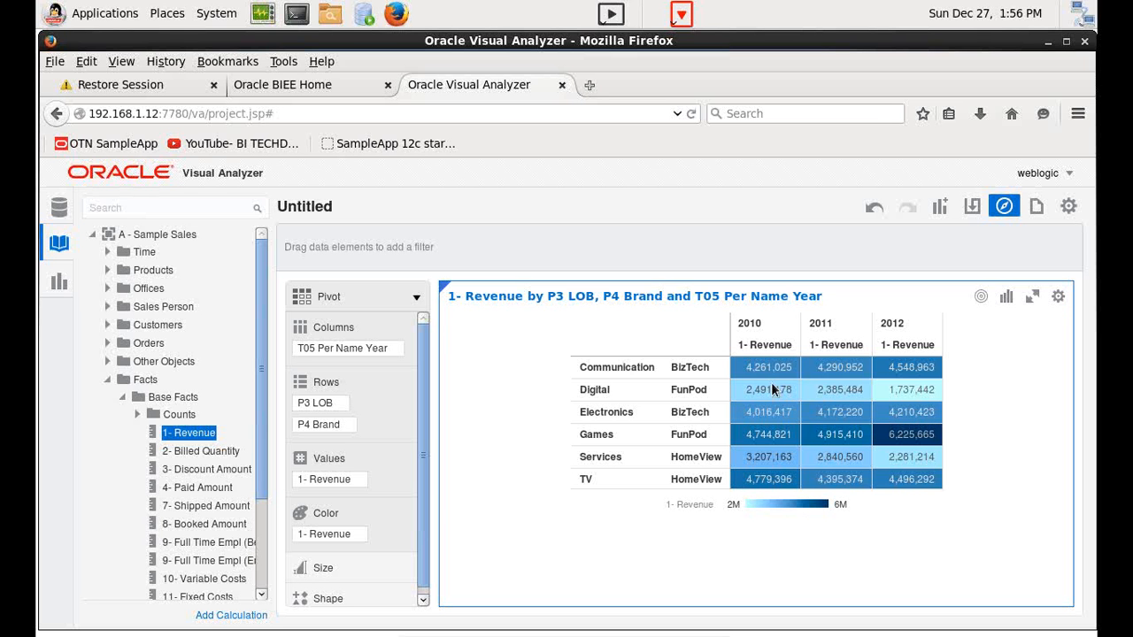
mouse_move(768, 485)
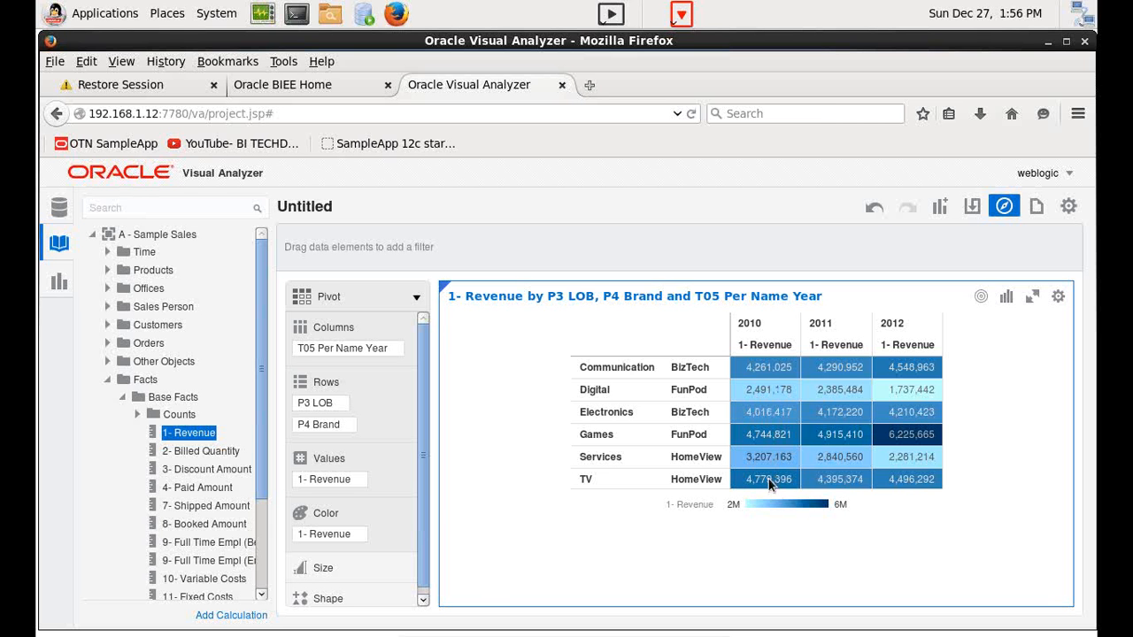
mouse_move(766, 494)
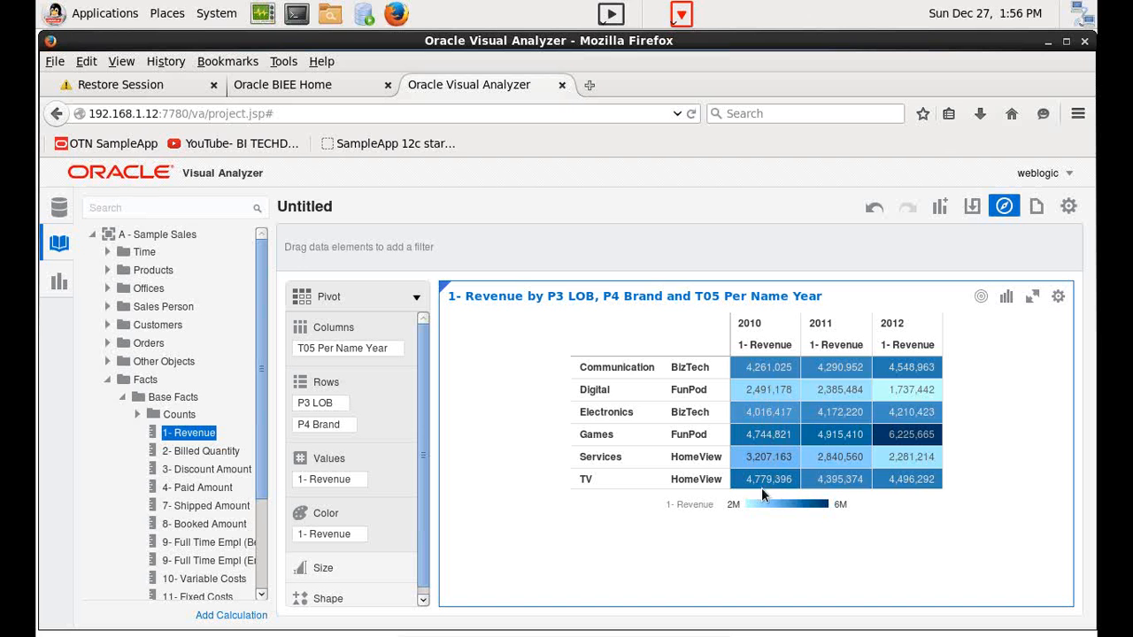
mouse_move(765, 371)
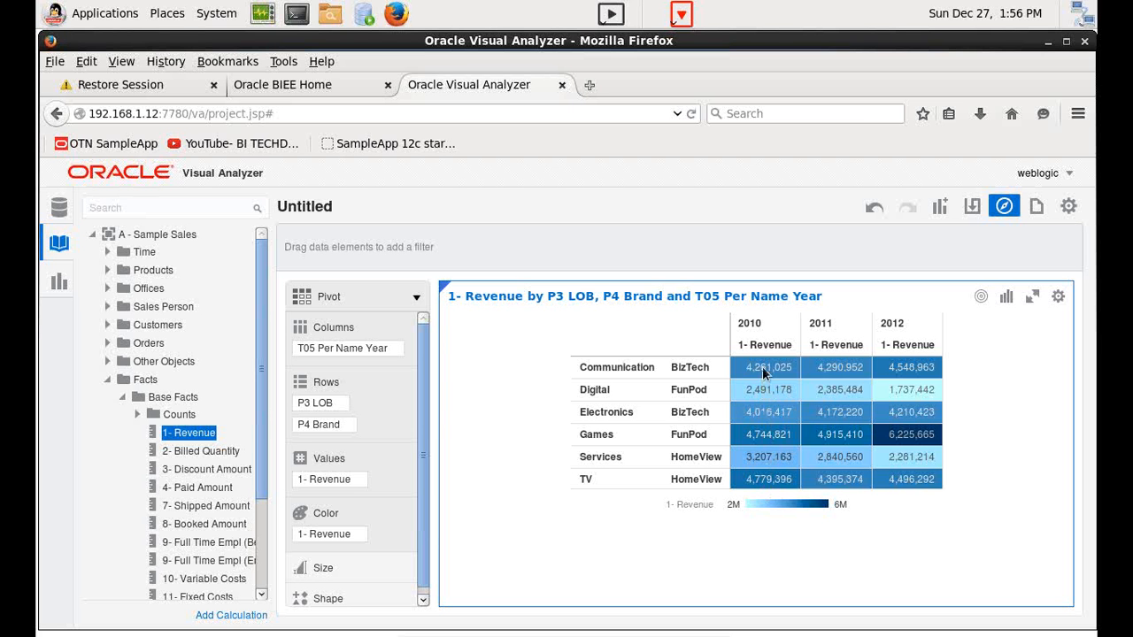
mouse_move(775, 469)
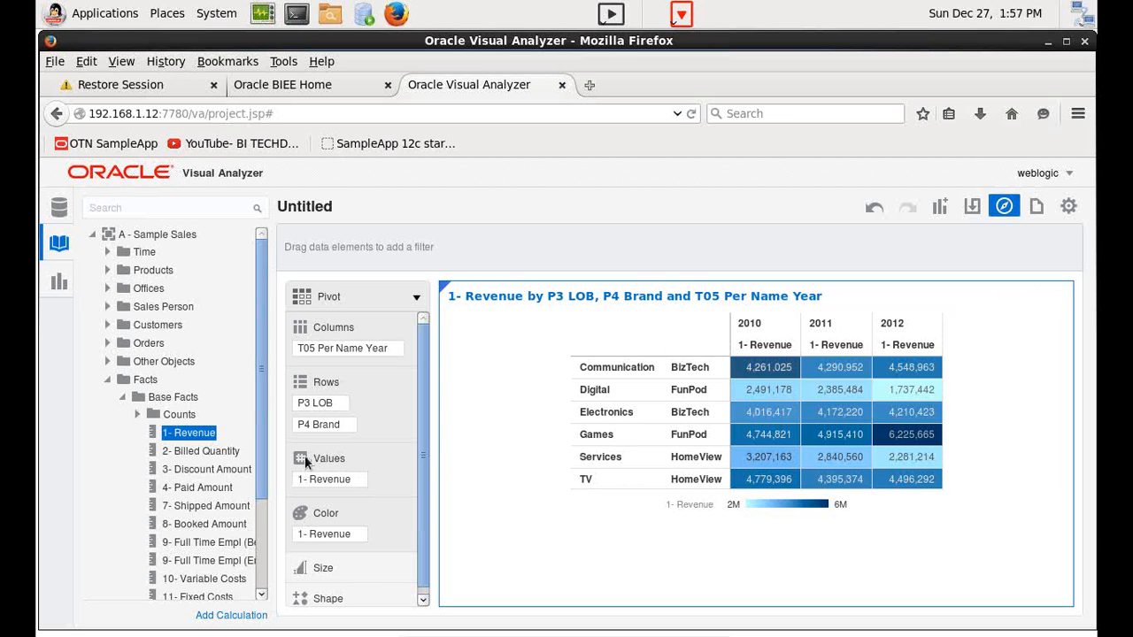
- In pivot Properties, format Revenue values as Currency with Average aggregation
right_click(715, 500)
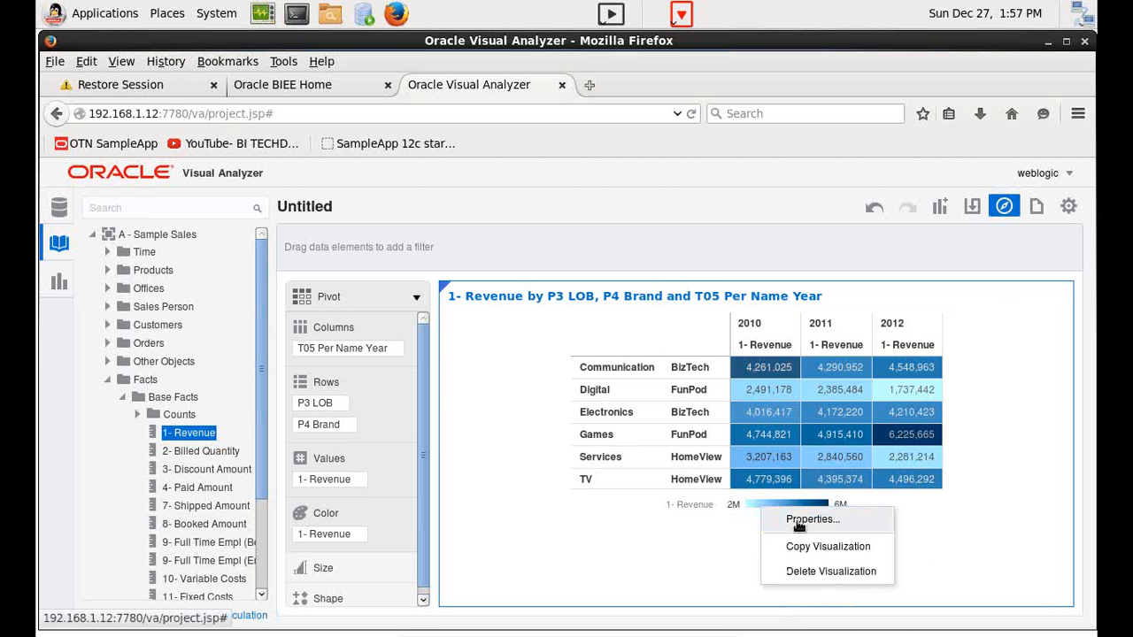
left_click(812, 520)
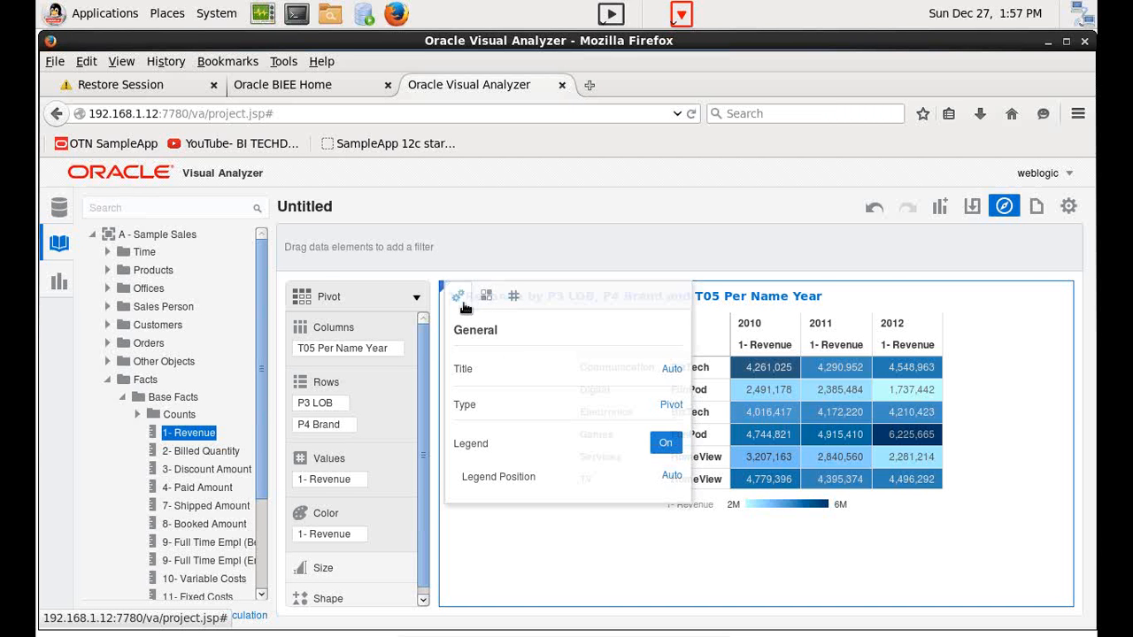
left_click(486, 296)
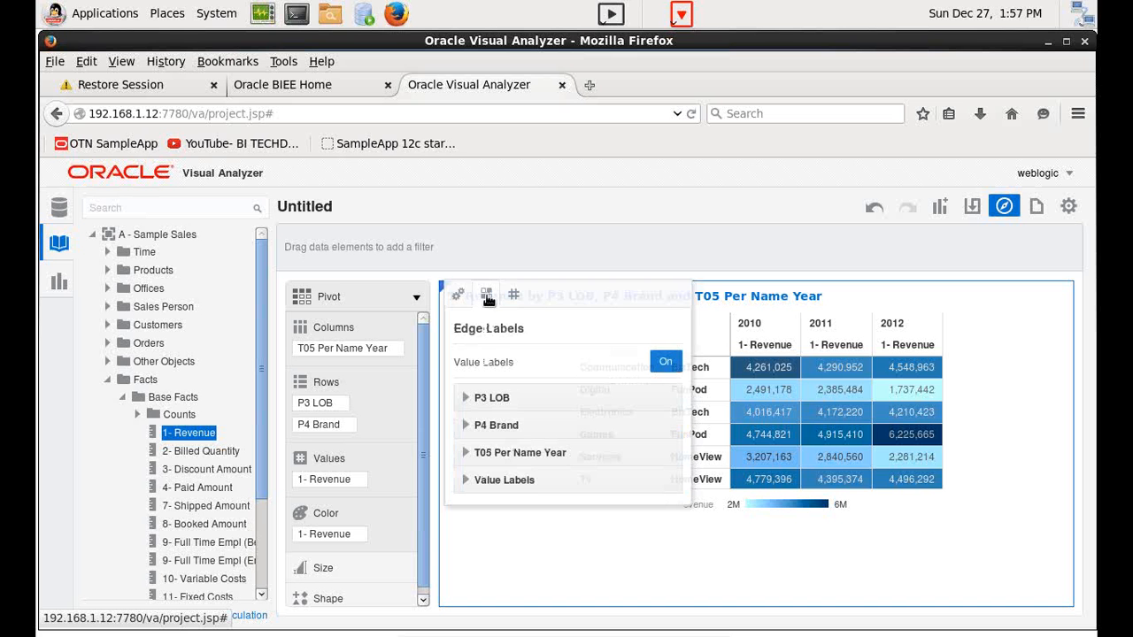
left_click(513, 295)
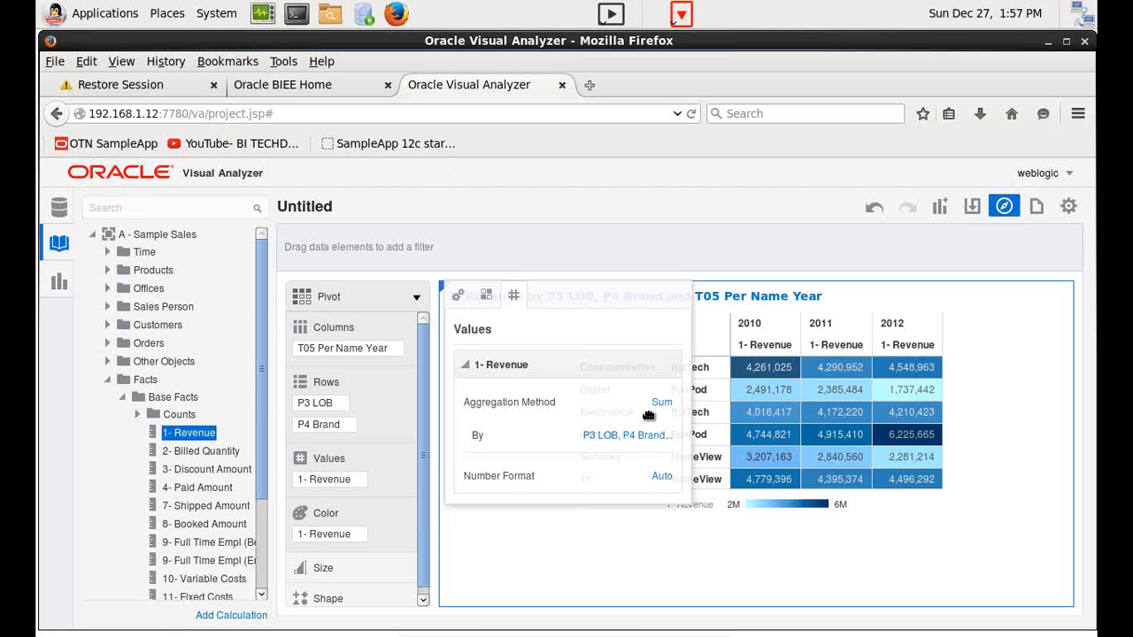
left_click(661, 476)
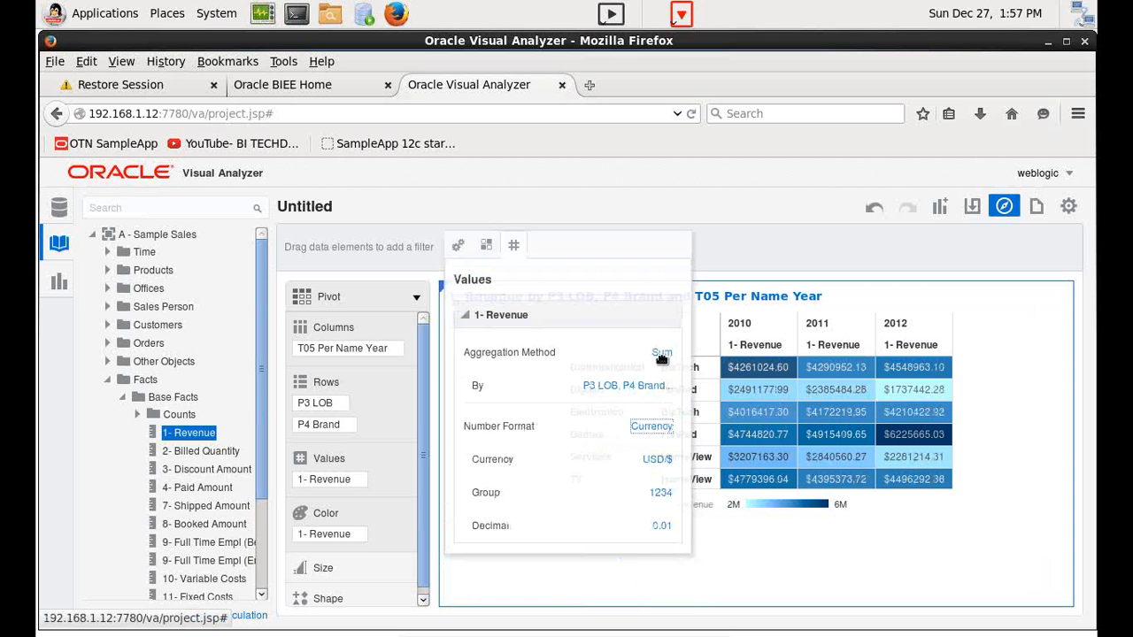
left_click(662, 352)
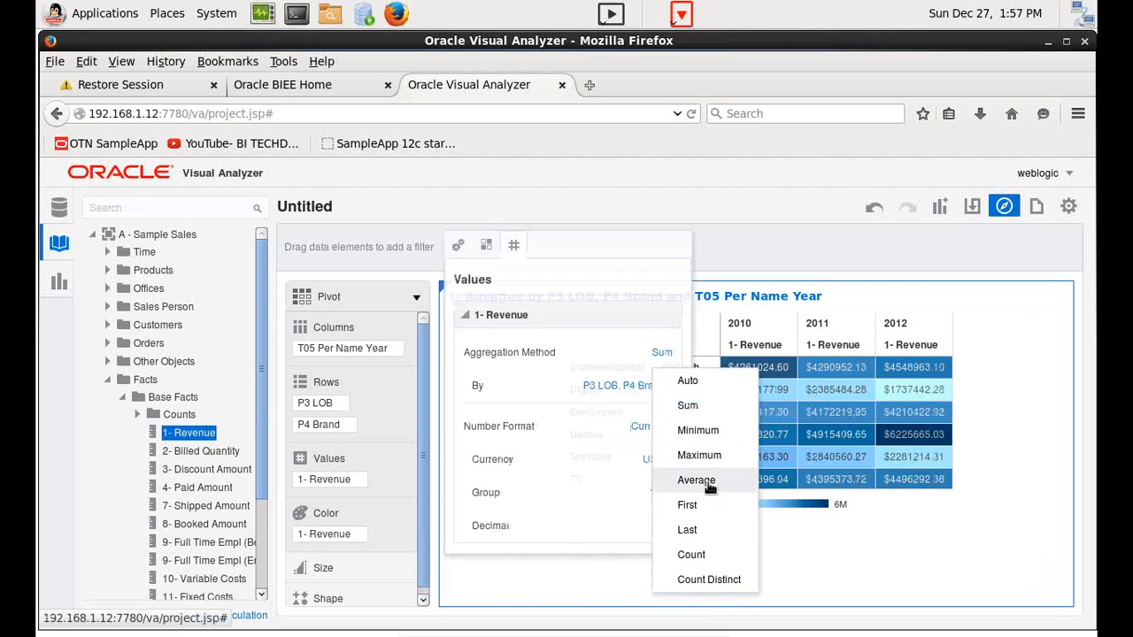
left_click(695, 480)
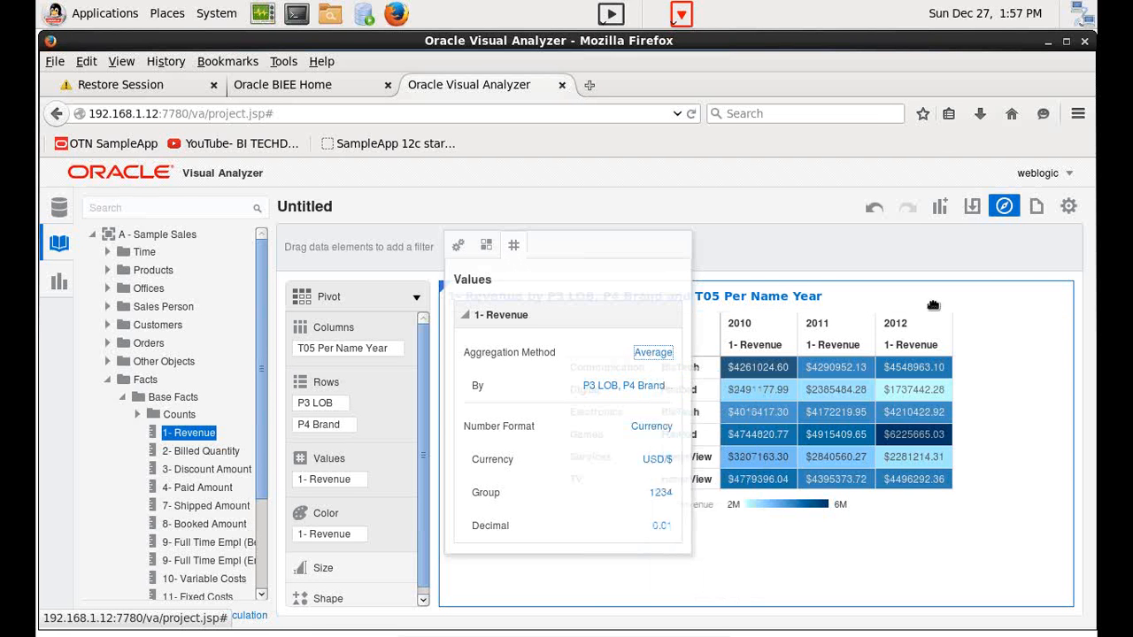
mouse_move(525, 372)
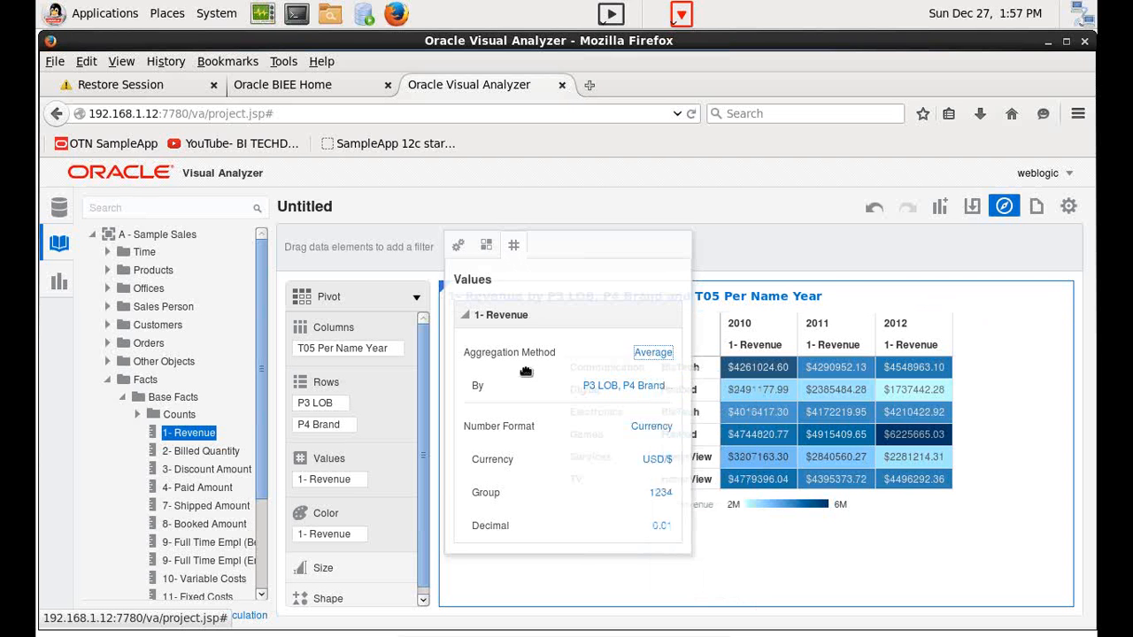
mouse_move(567, 293)
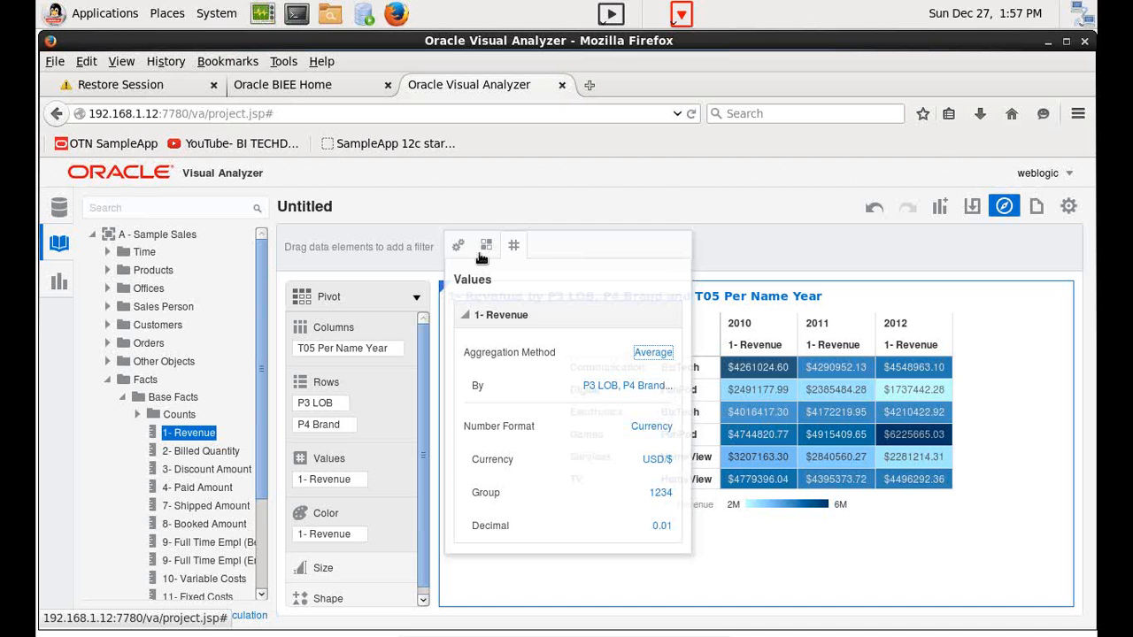
mouse_move(486, 246)
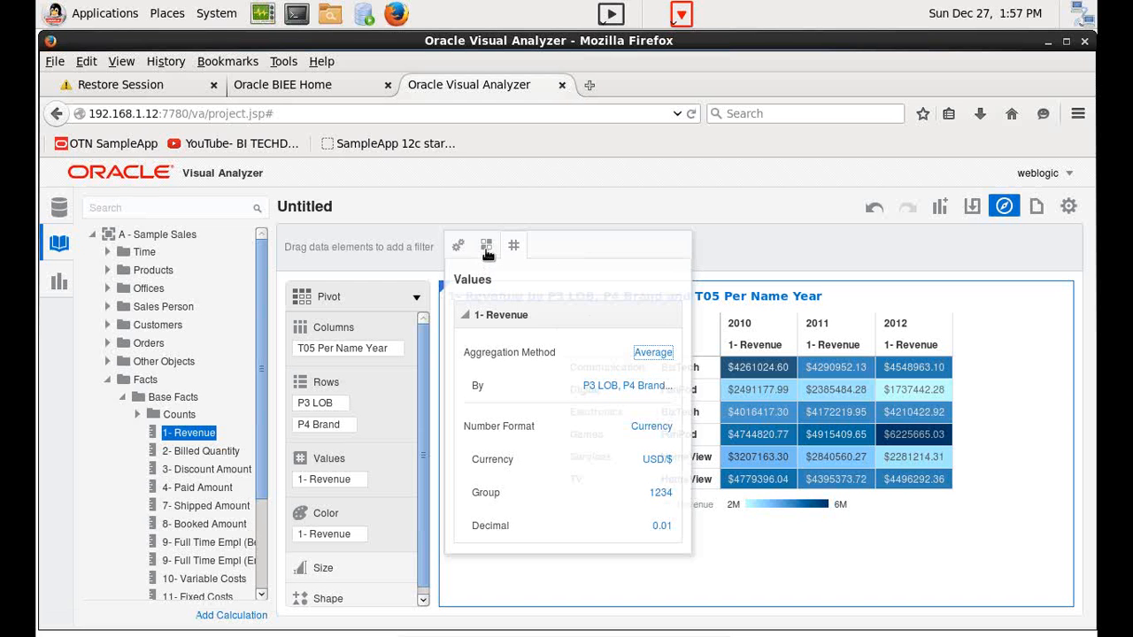
- Turn Show Total on for T05 Per Name Year under Edge Labels
left_click(486, 245)
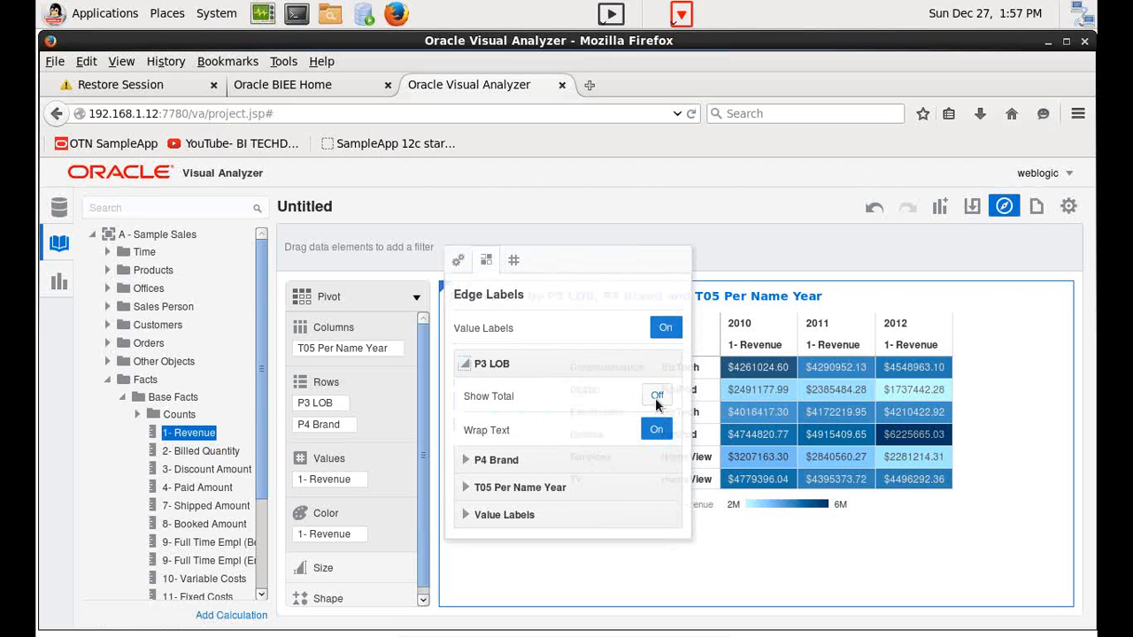
left_click(656, 395)
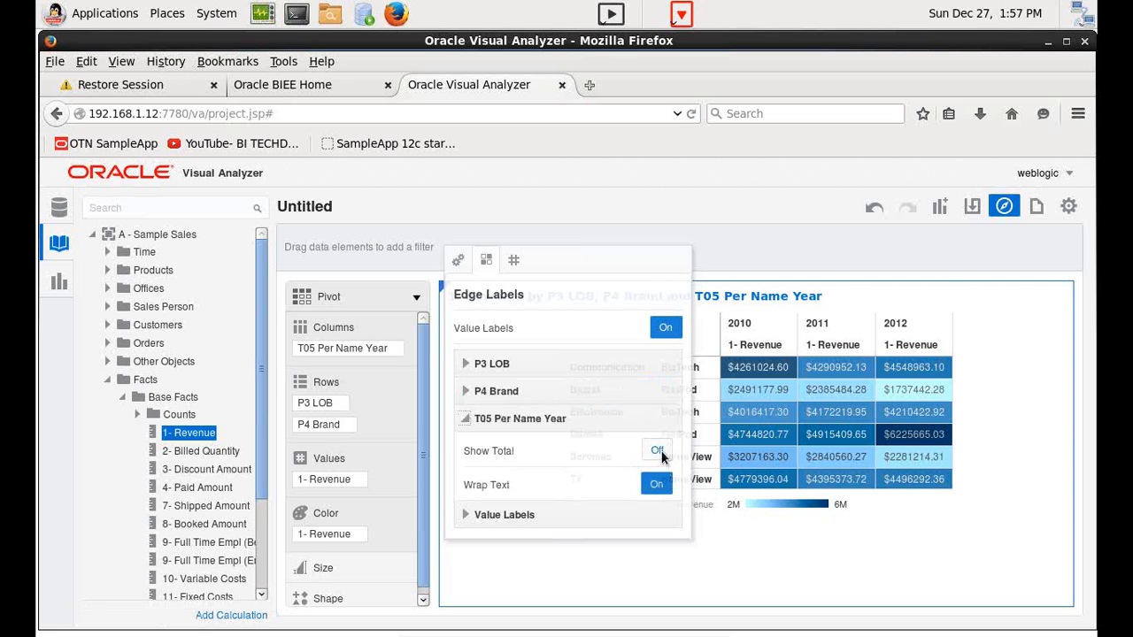
left_click(657, 451)
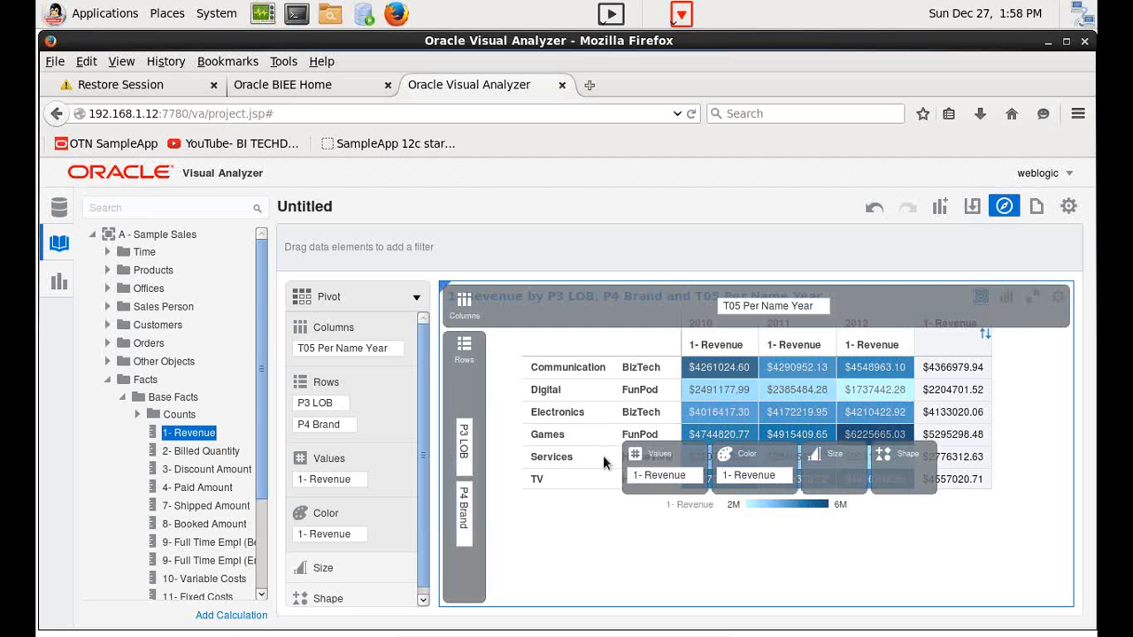
mouse_move(691, 351)
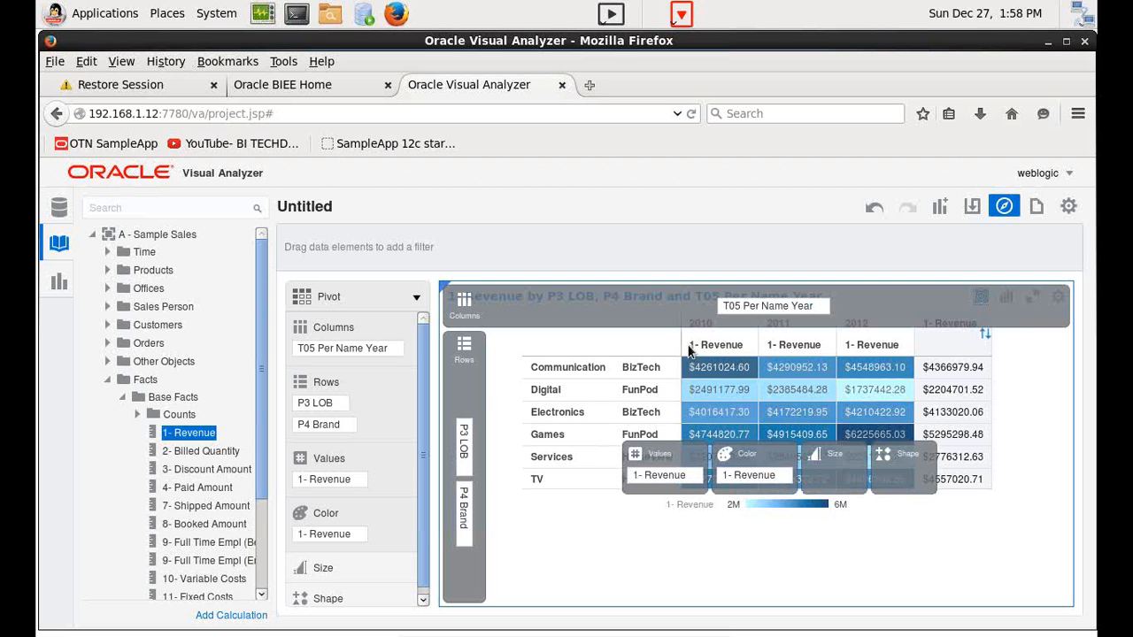
mouse_move(458, 420)
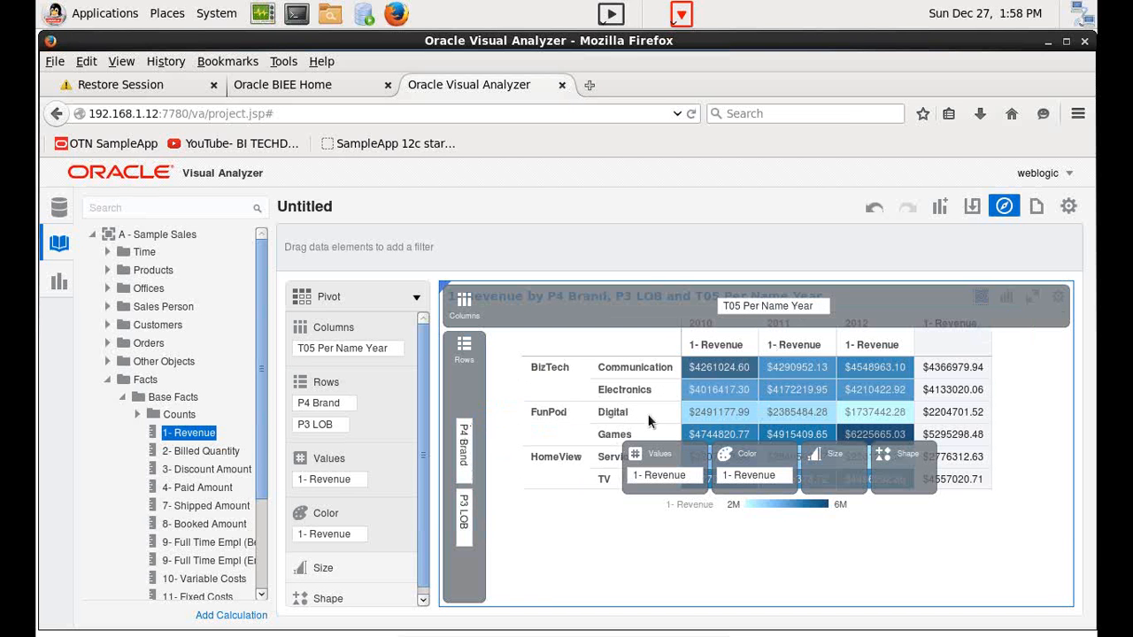
mouse_move(753, 329)
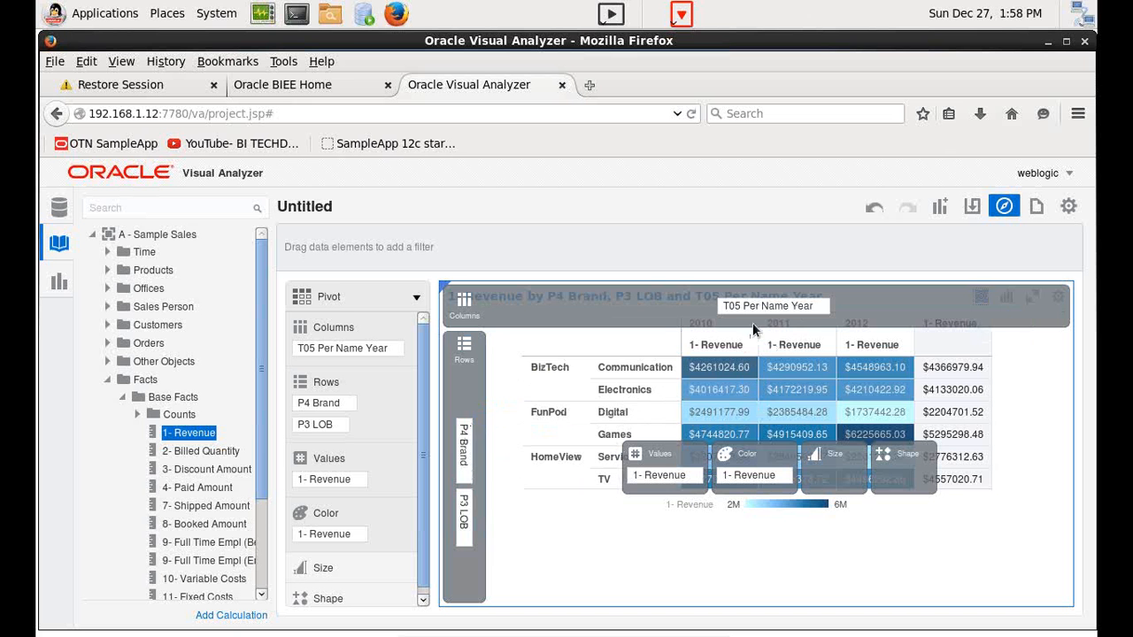
mouse_move(678, 475)
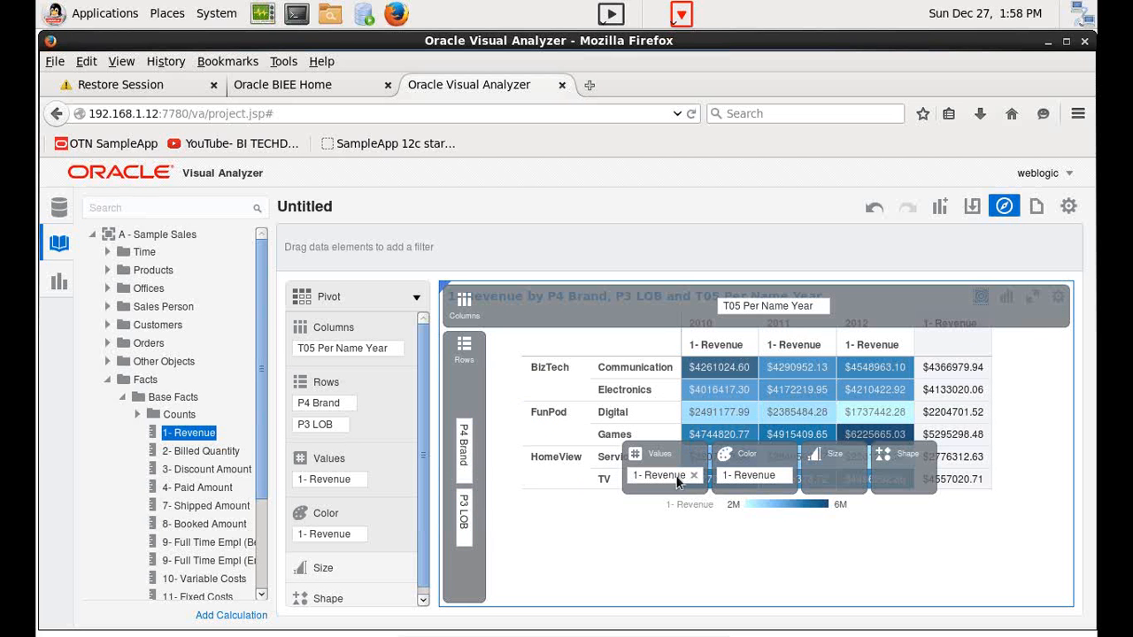
mouse_move(783, 479)
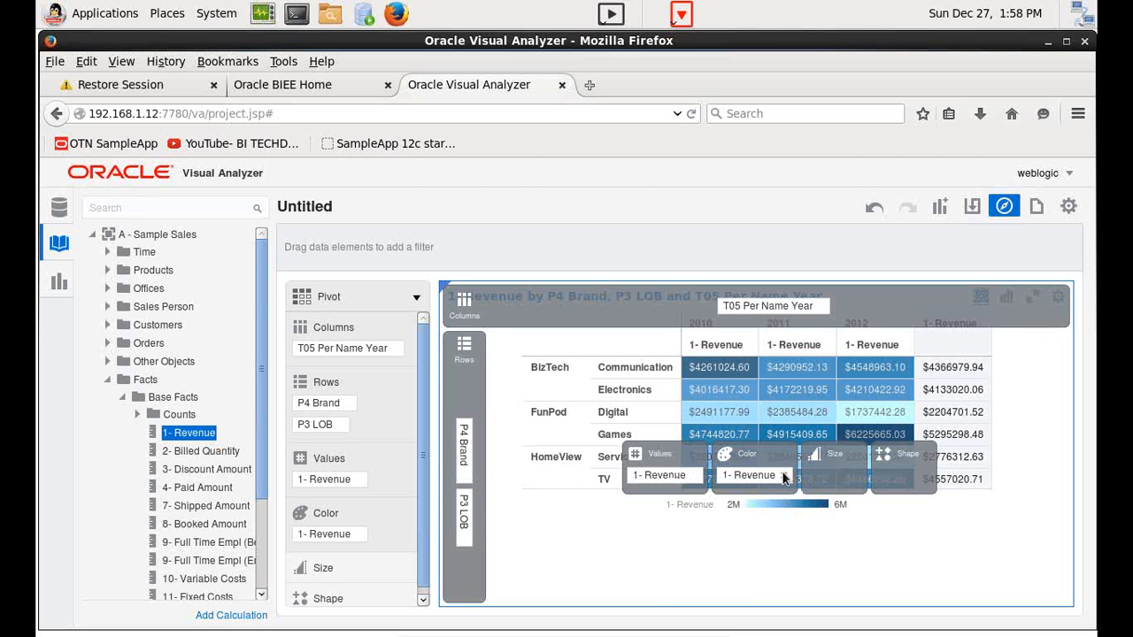
mouse_move(558, 311)
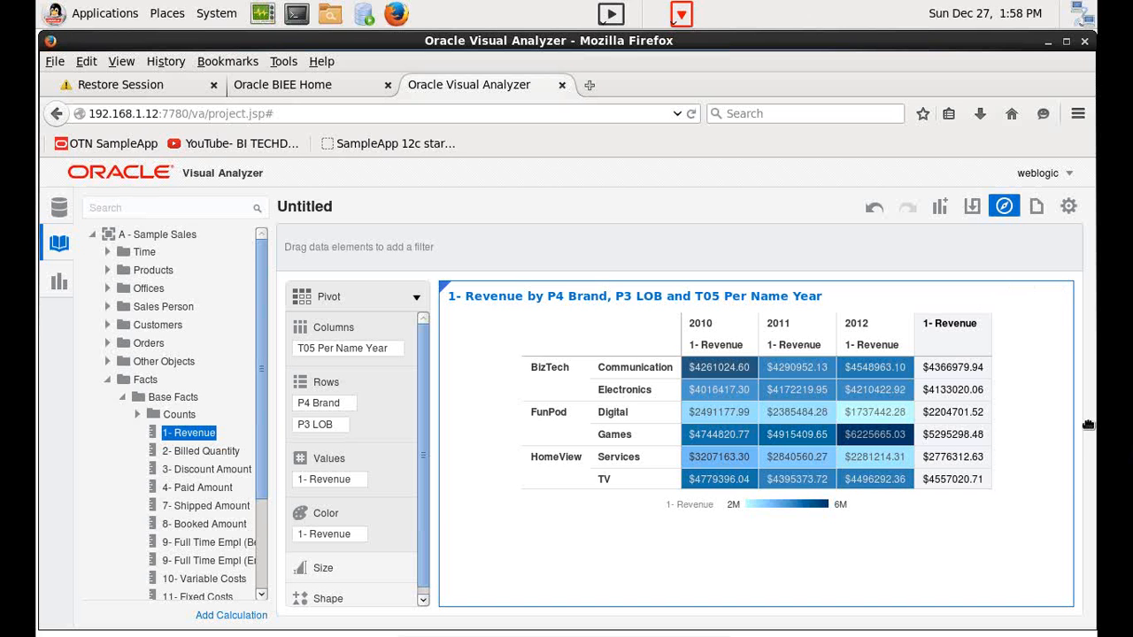
mouse_move(1120, 440)
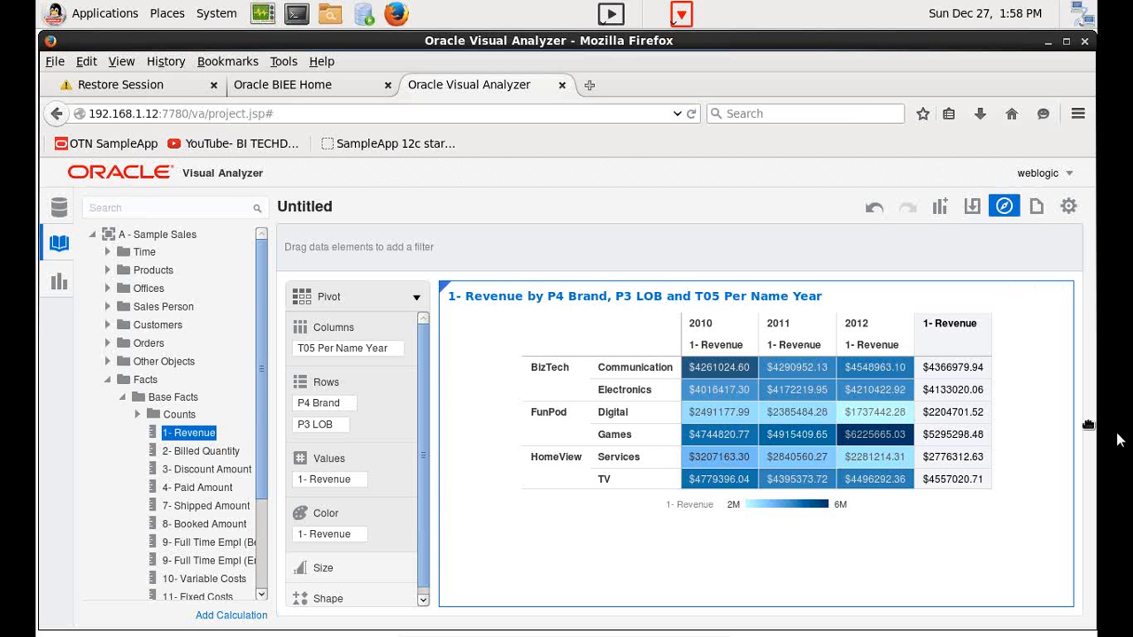
mouse_move(973, 490)
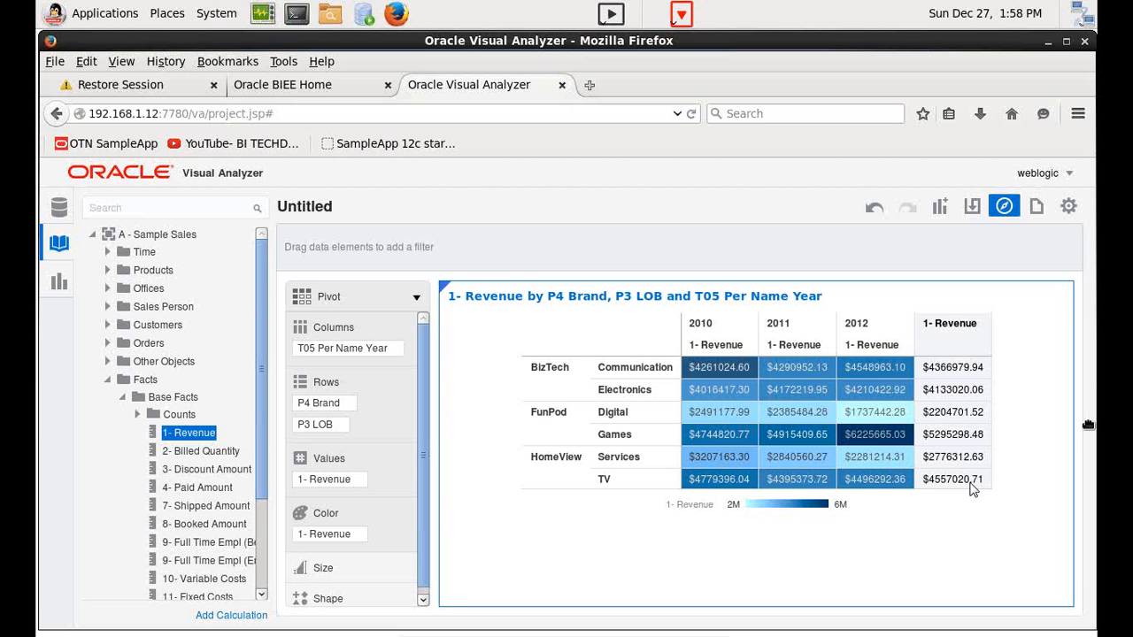
mouse_move(972, 485)
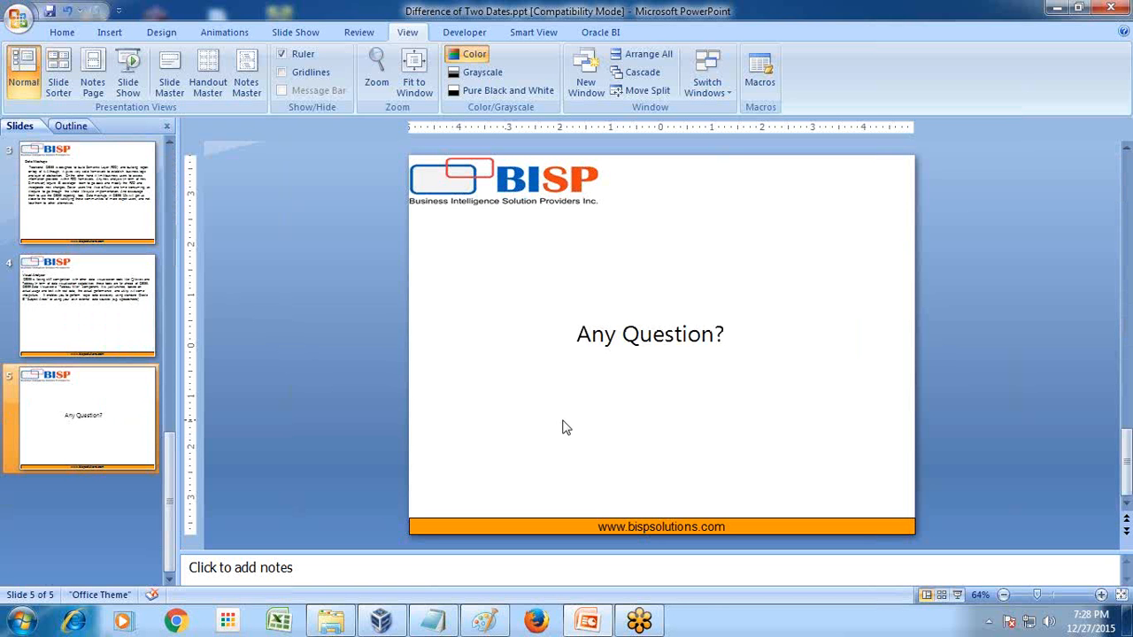
mouse_move(578, 447)
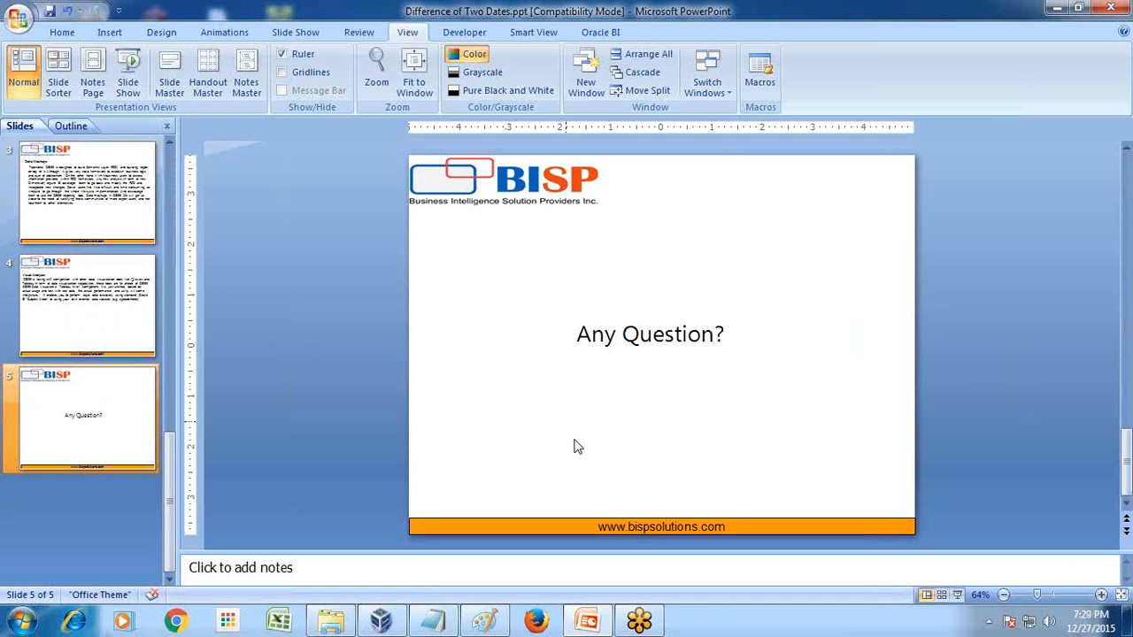
mouse_move(942, 381)
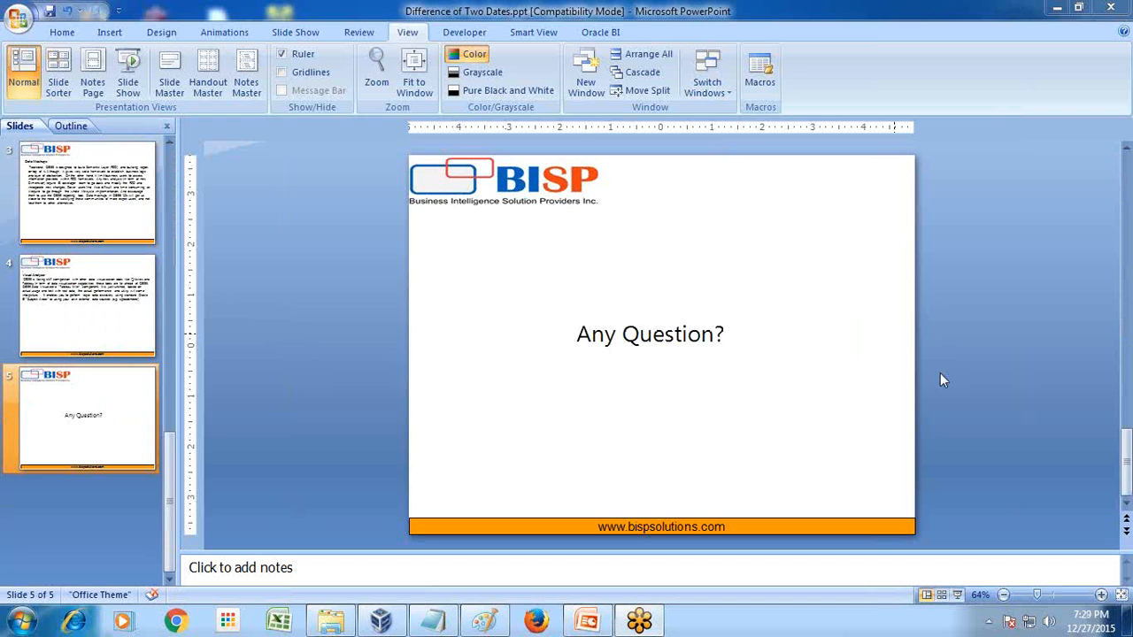